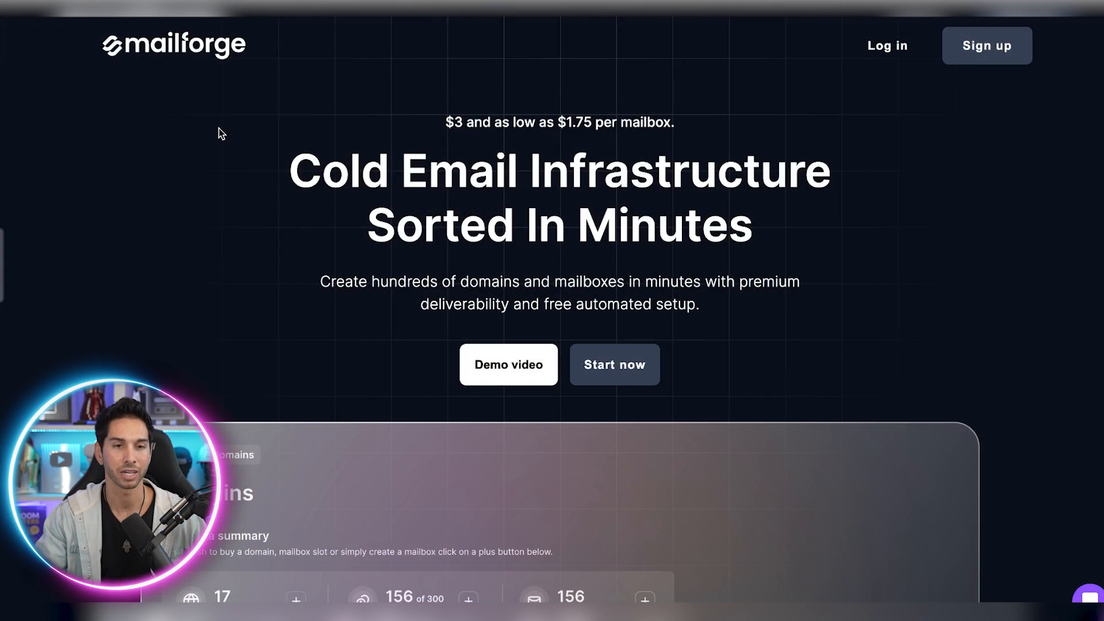
mouse_move(214, 183)
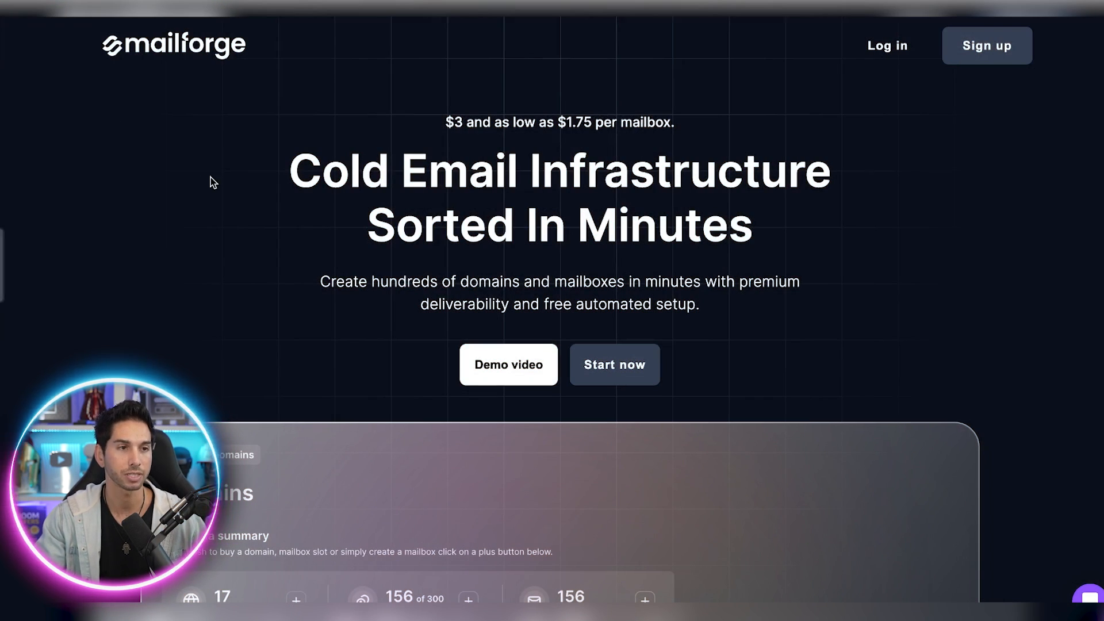
Enter the Mailforge dashboard and keep the Otter PR workspace, landing on its Domains page
scroll("down", 3)
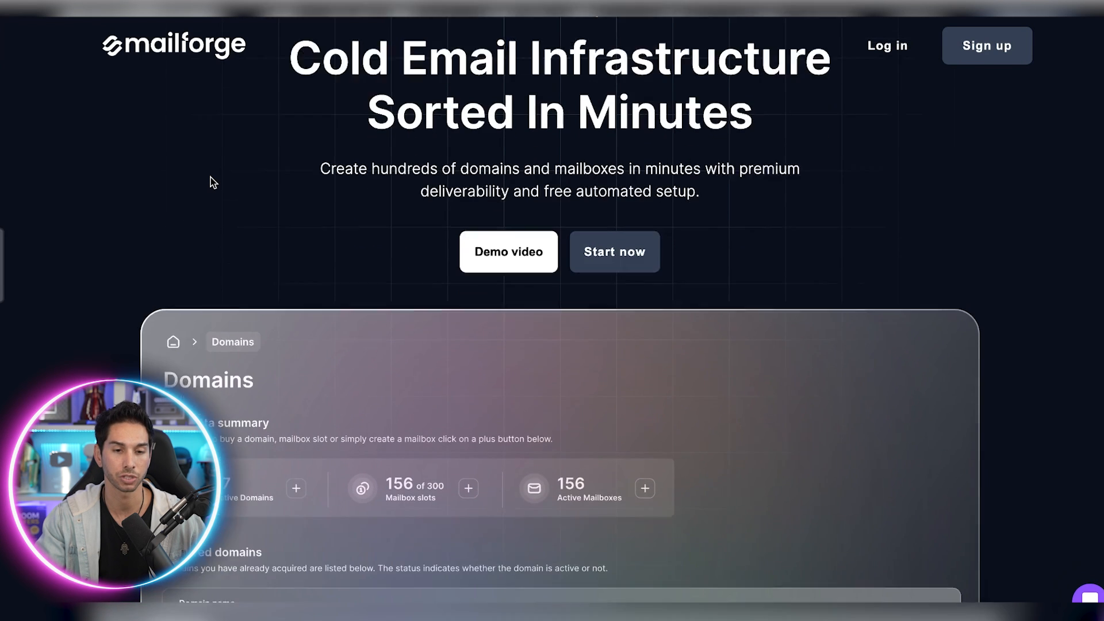
scroll("down", 3)
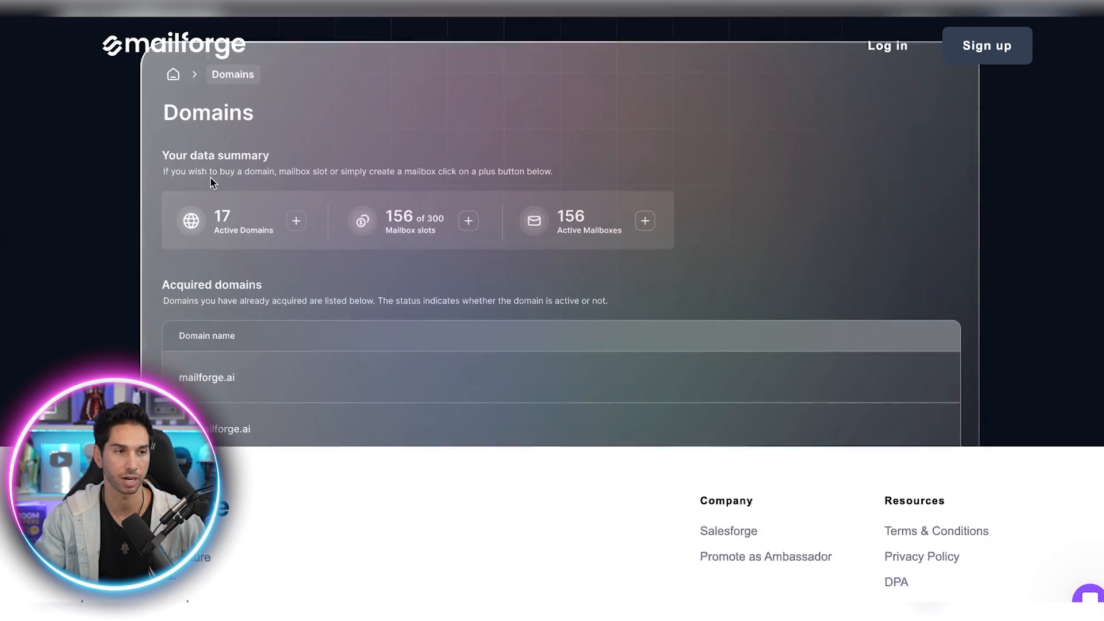
scroll("up", 3)
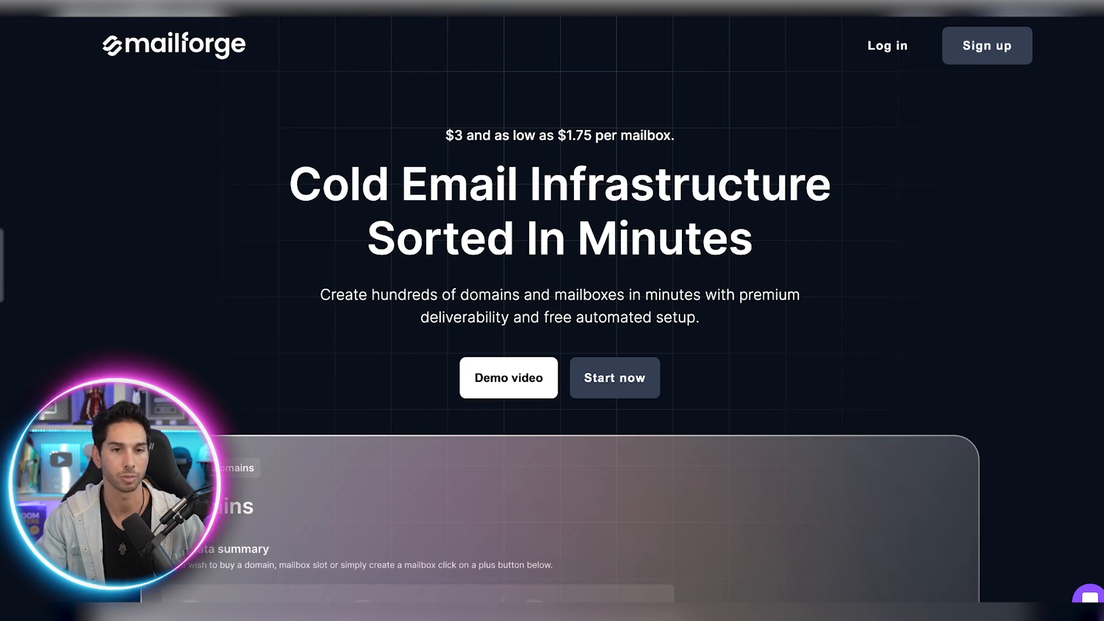
left_click(613, 377)
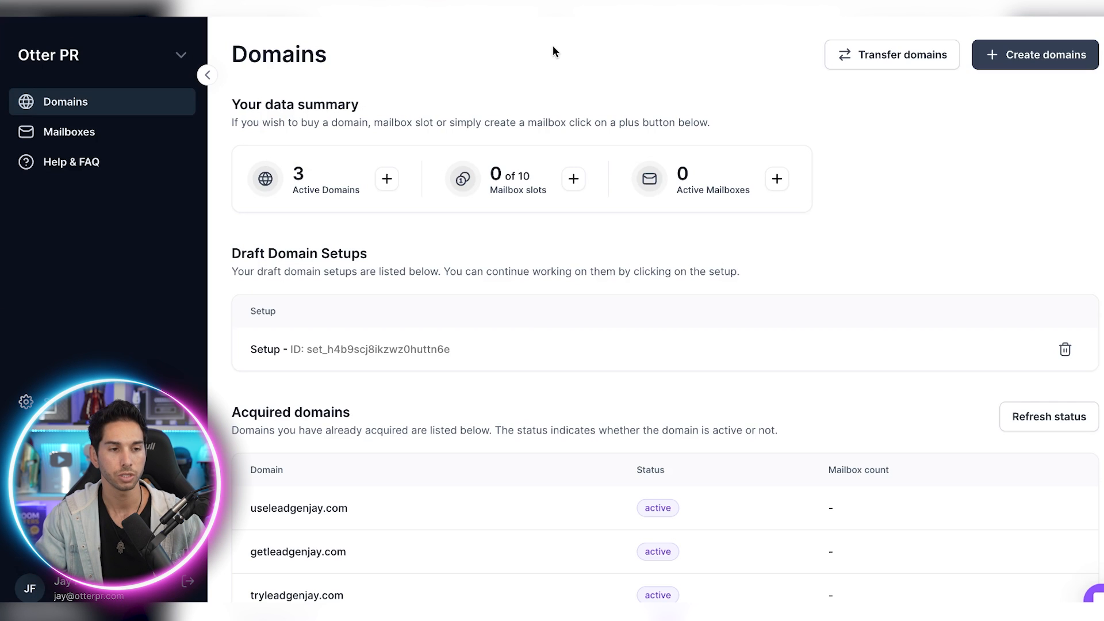
mouse_move(563, 66)
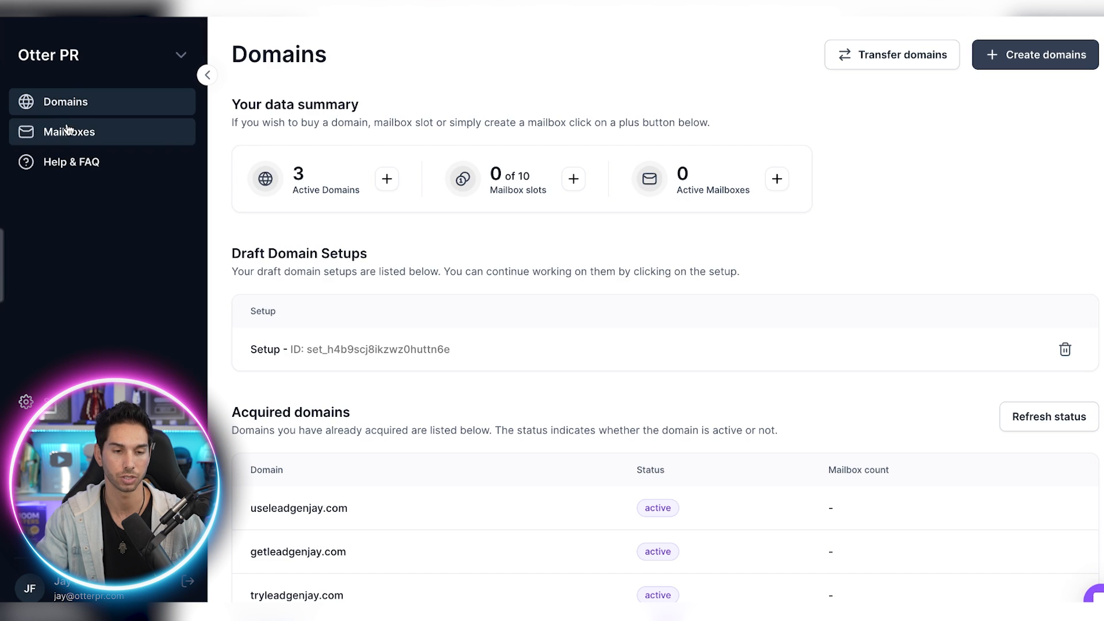
mouse_move(67, 89)
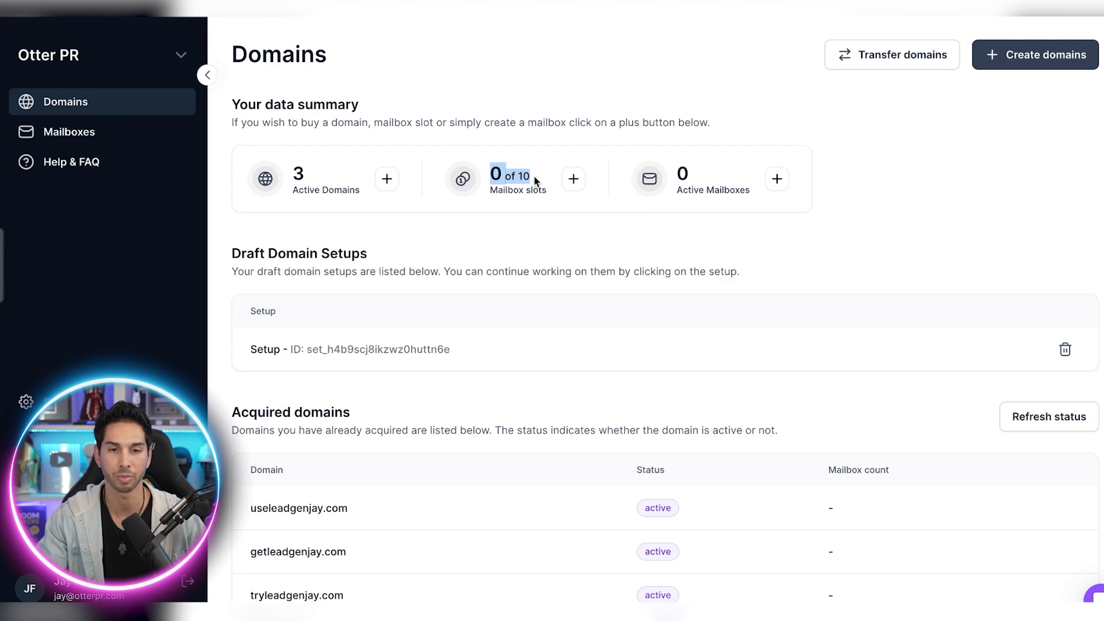
mouse_move(684, 97)
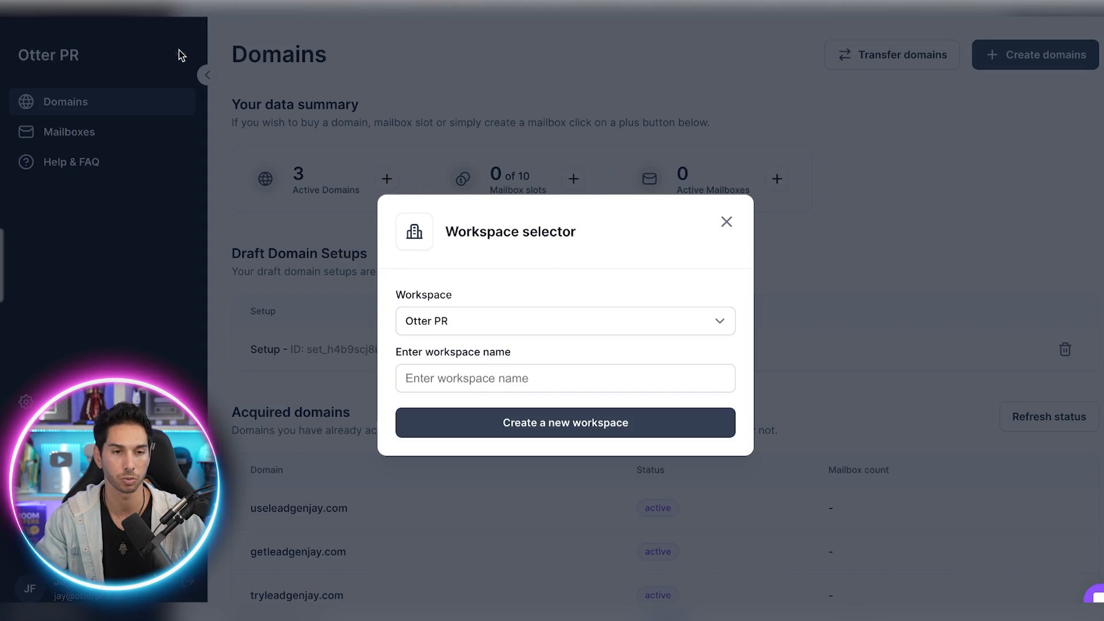
mouse_move(562, 322)
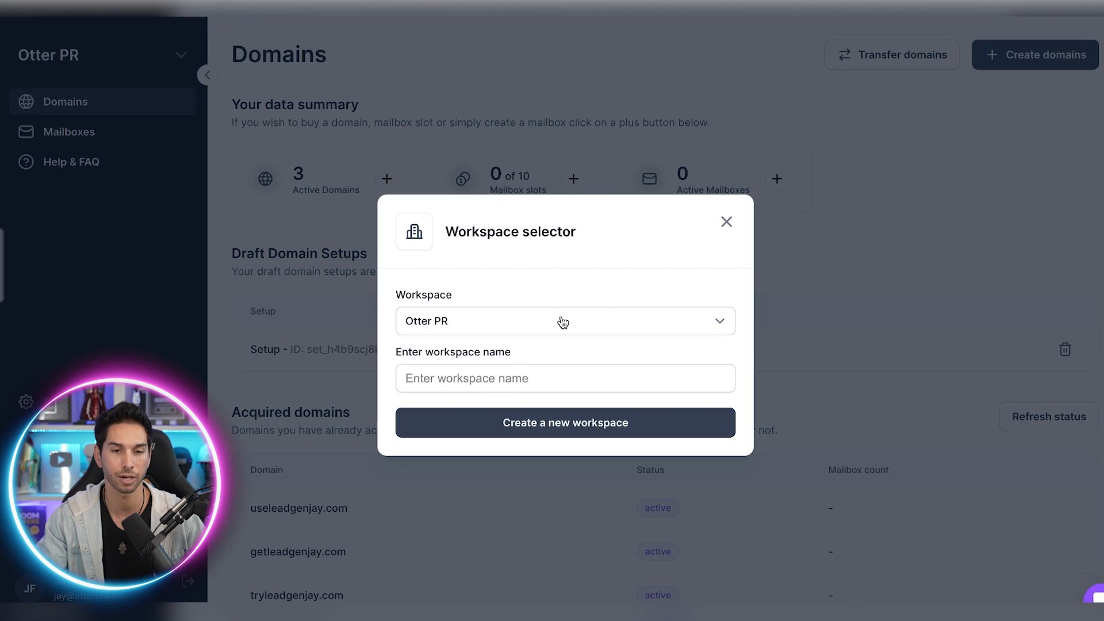
left_click(726, 221)
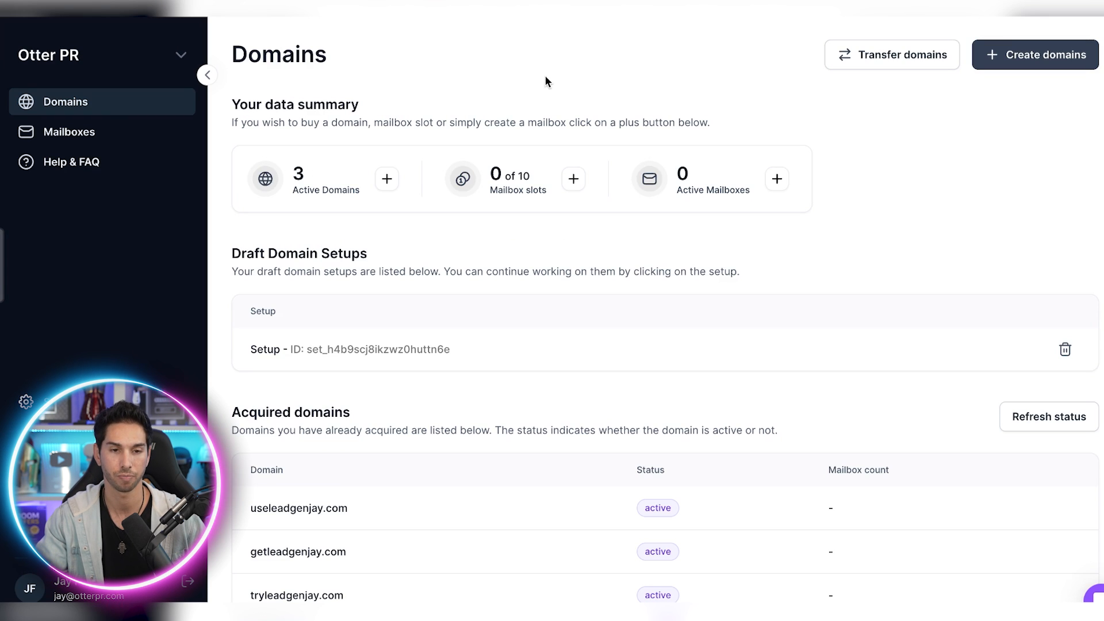
mouse_move(532, 88)
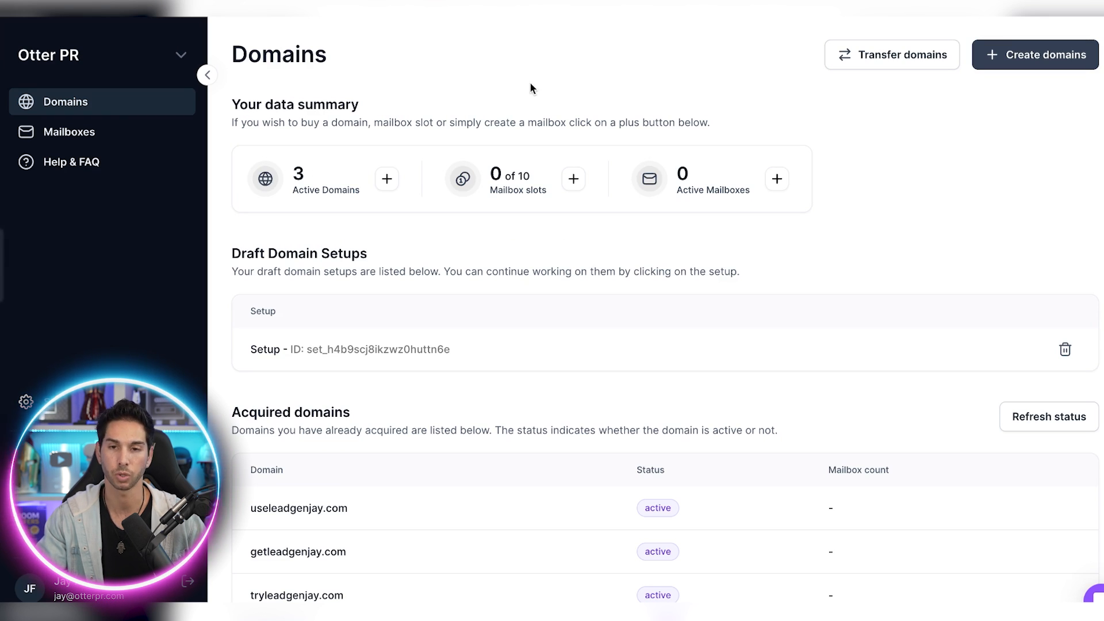
mouse_move(1050, 62)
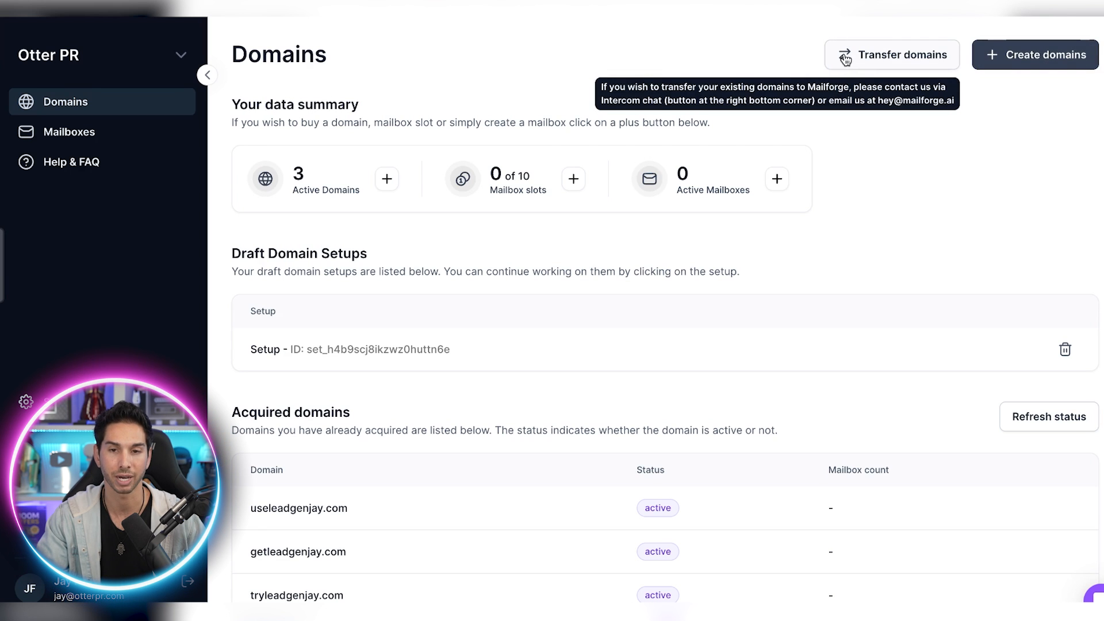
mouse_move(839, 42)
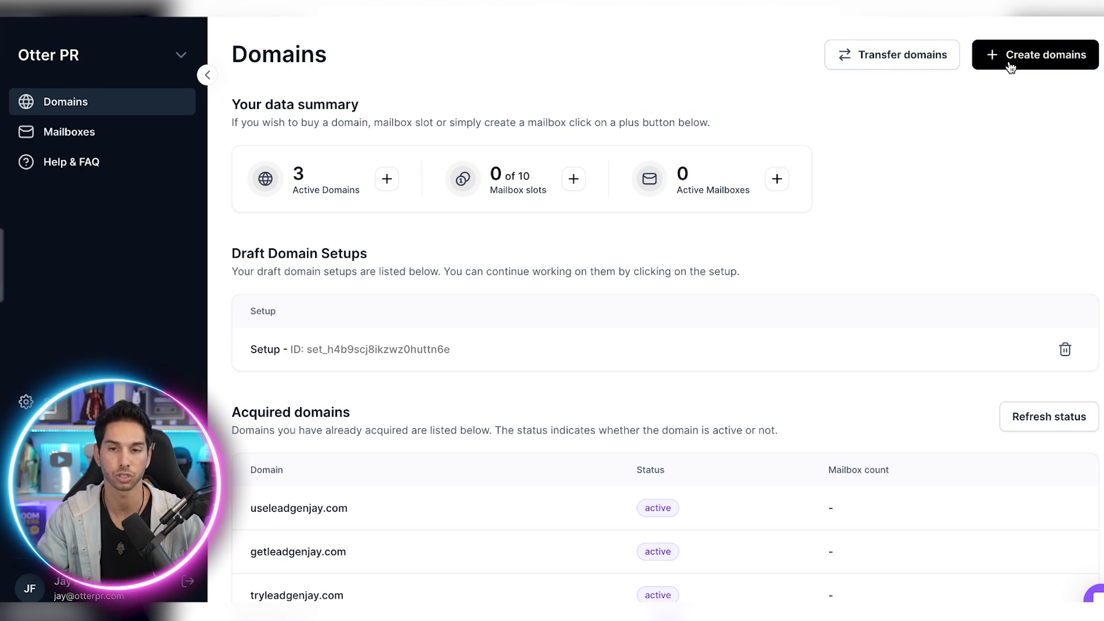
Start a new domain setup and auto-generate 50 domain ideas based on otterpr.com, reviewing the results
left_click(1034, 55)
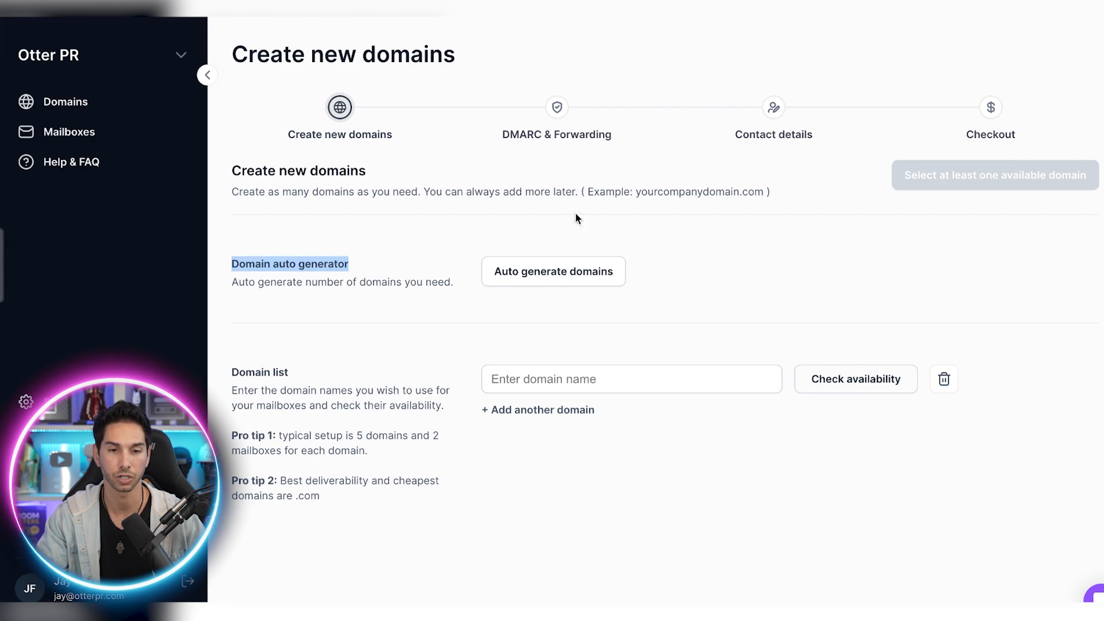
left_click(553, 271)
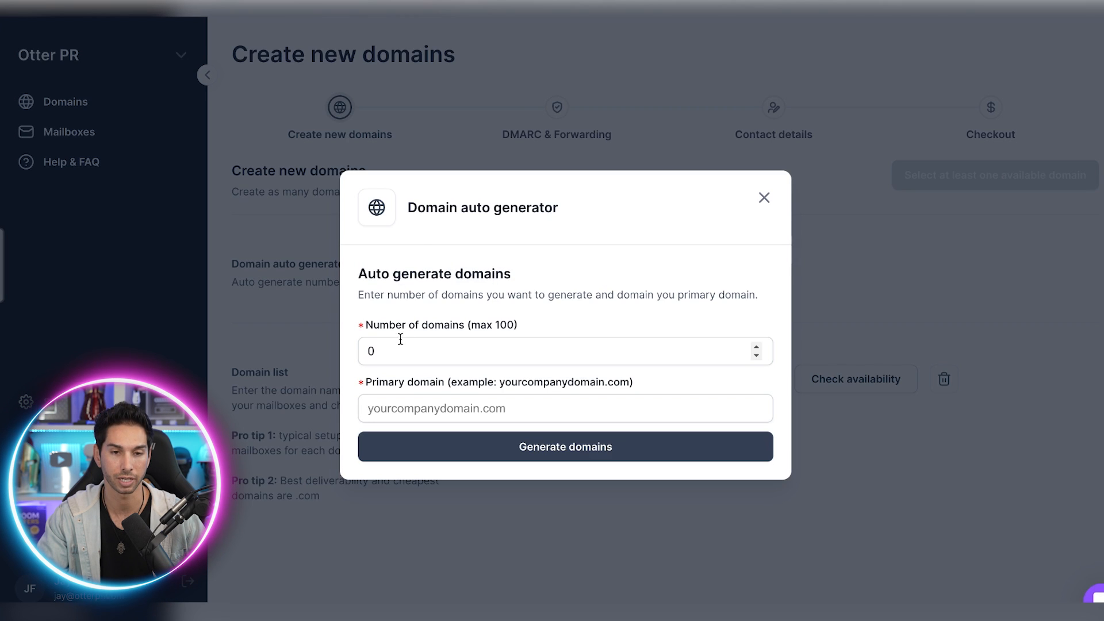
type("50")
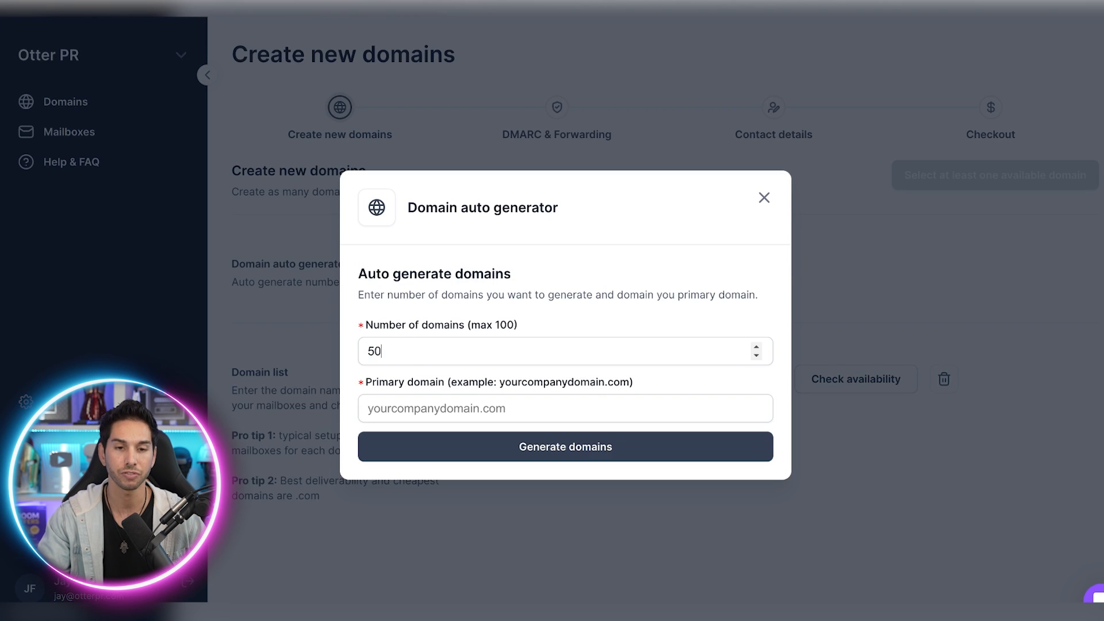
type("otterpr.c")
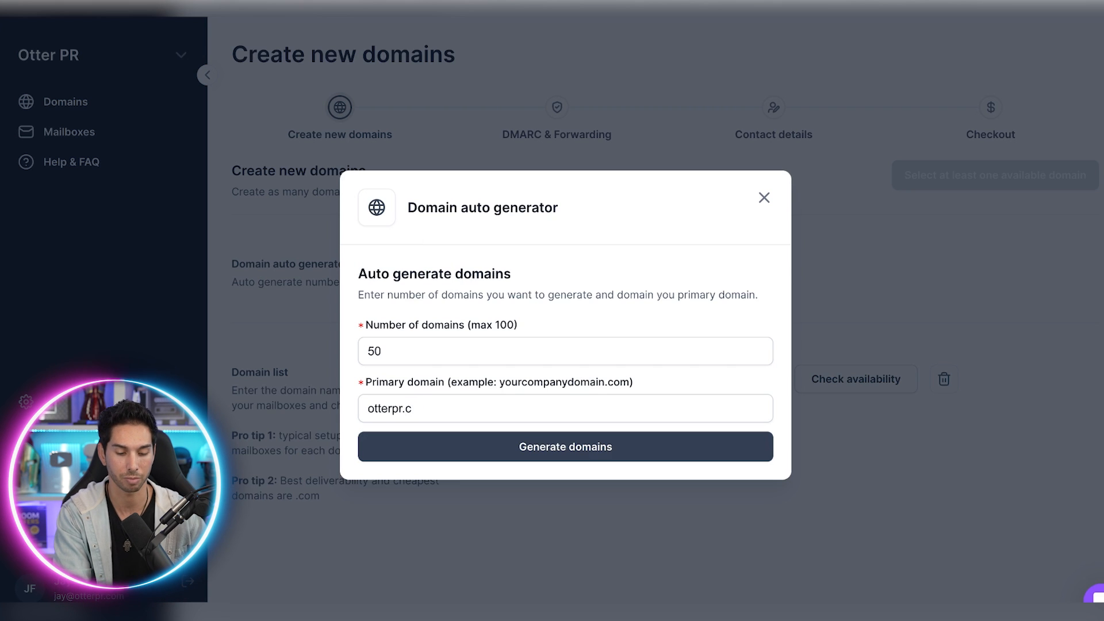
left_click(565, 446)
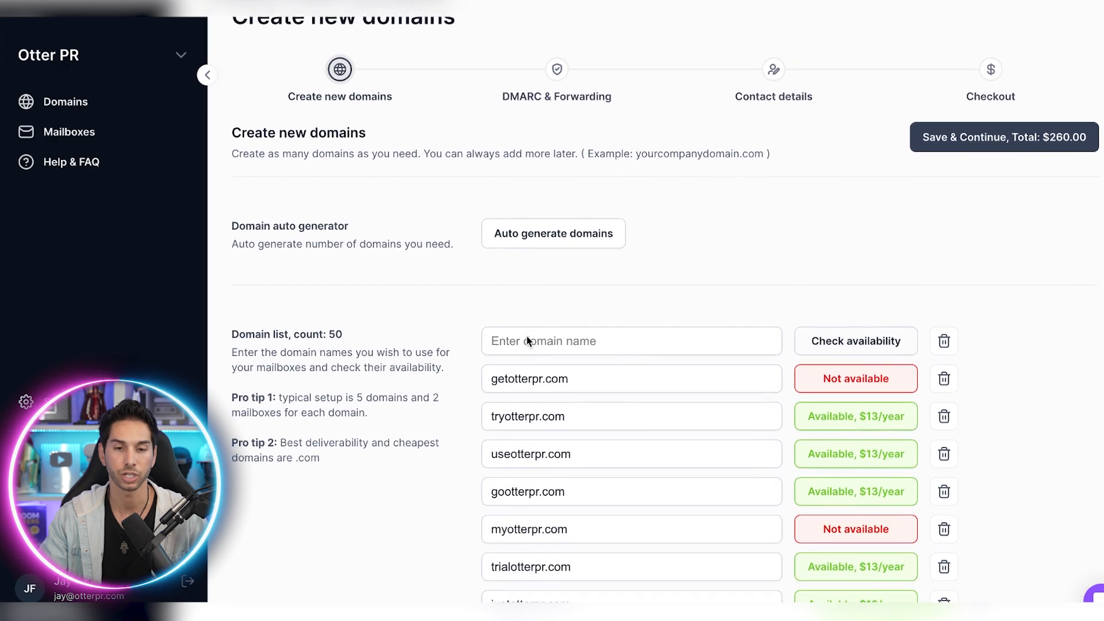
scroll("down", 3)
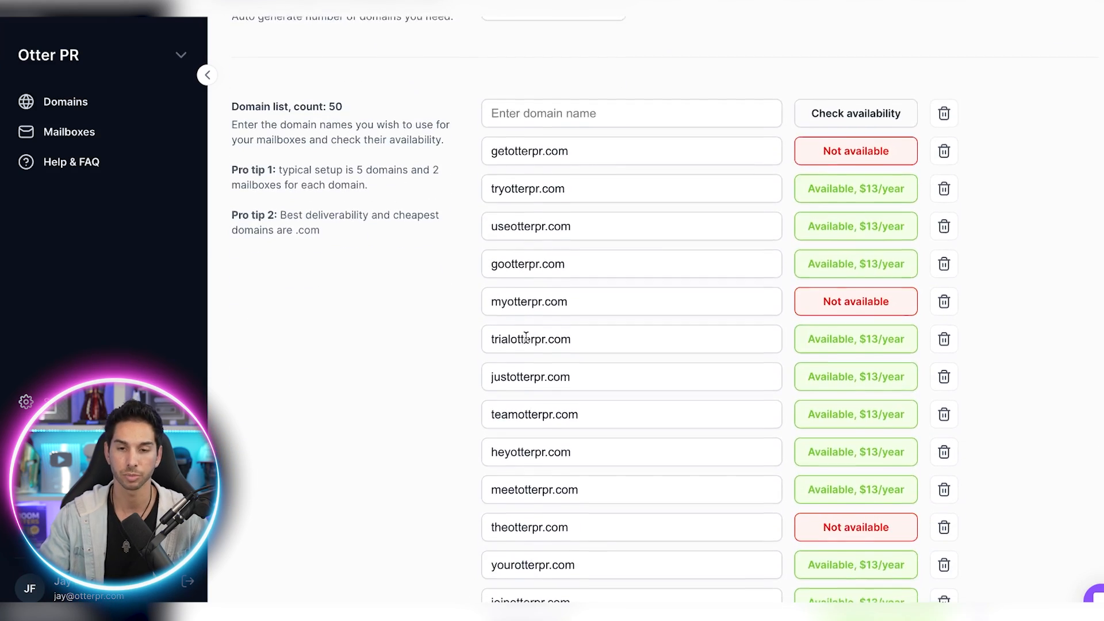
scroll("down", 3)
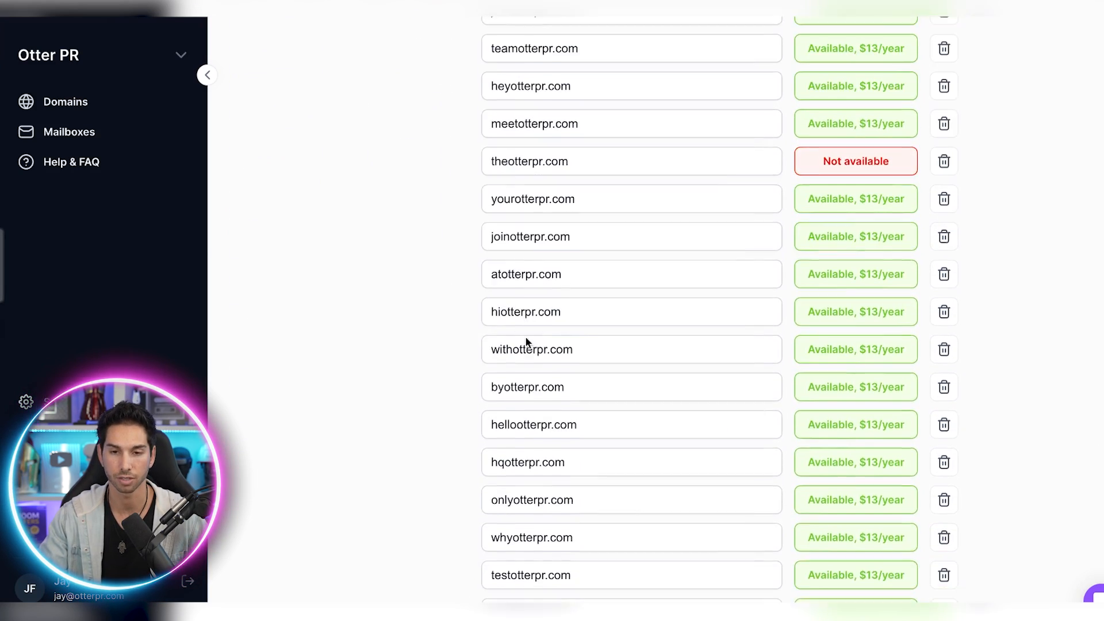
scroll("down", 3)
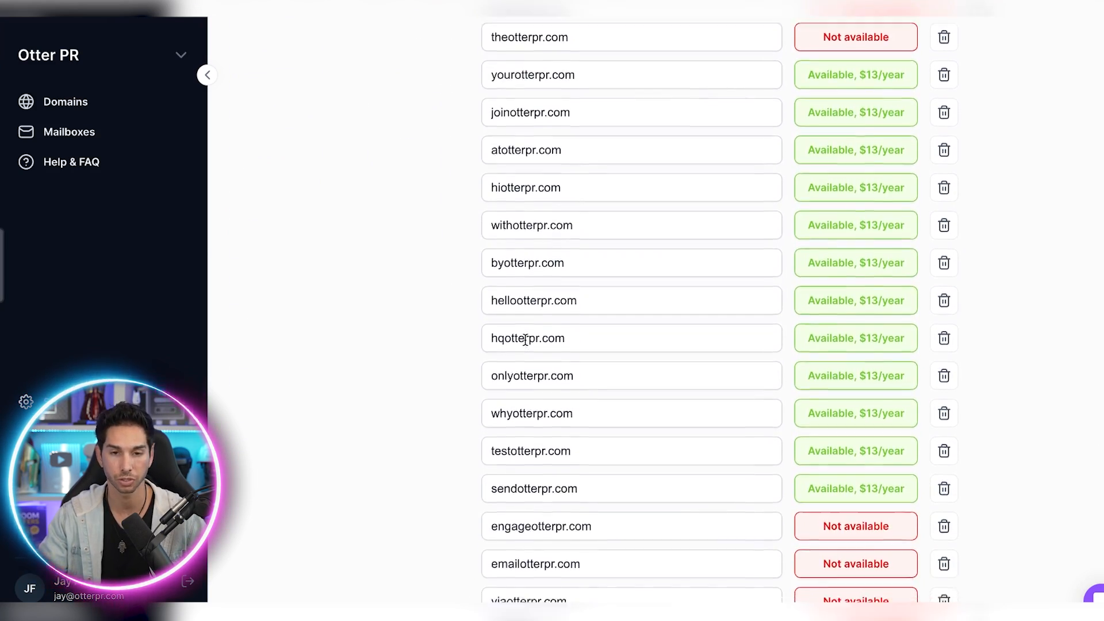
scroll("down", 3)
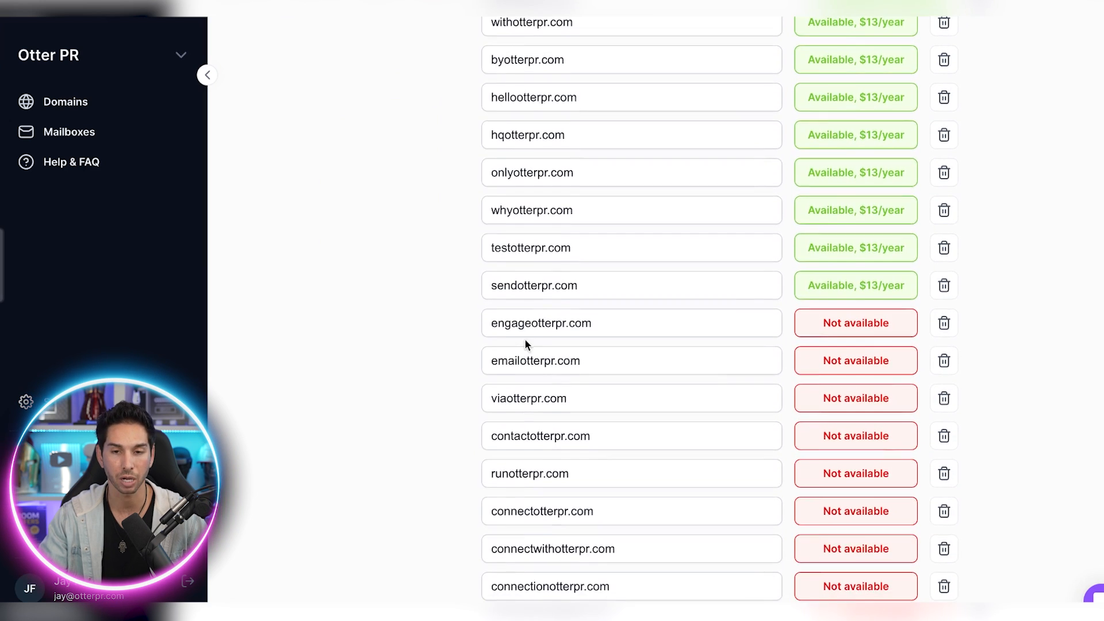
scroll("down", 3)
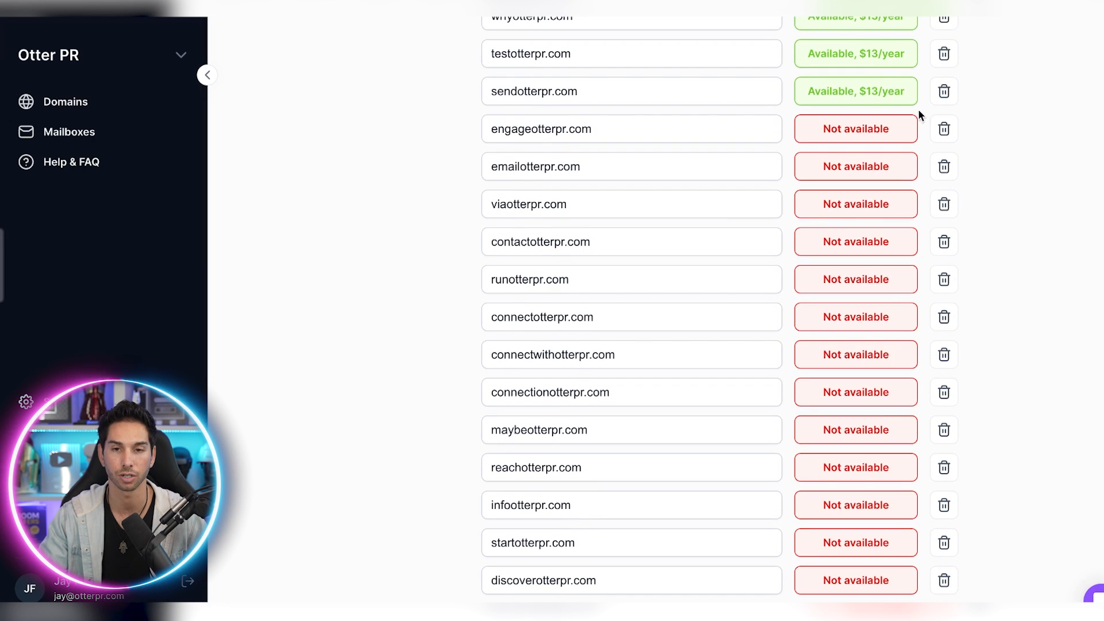
scroll("up", 3)
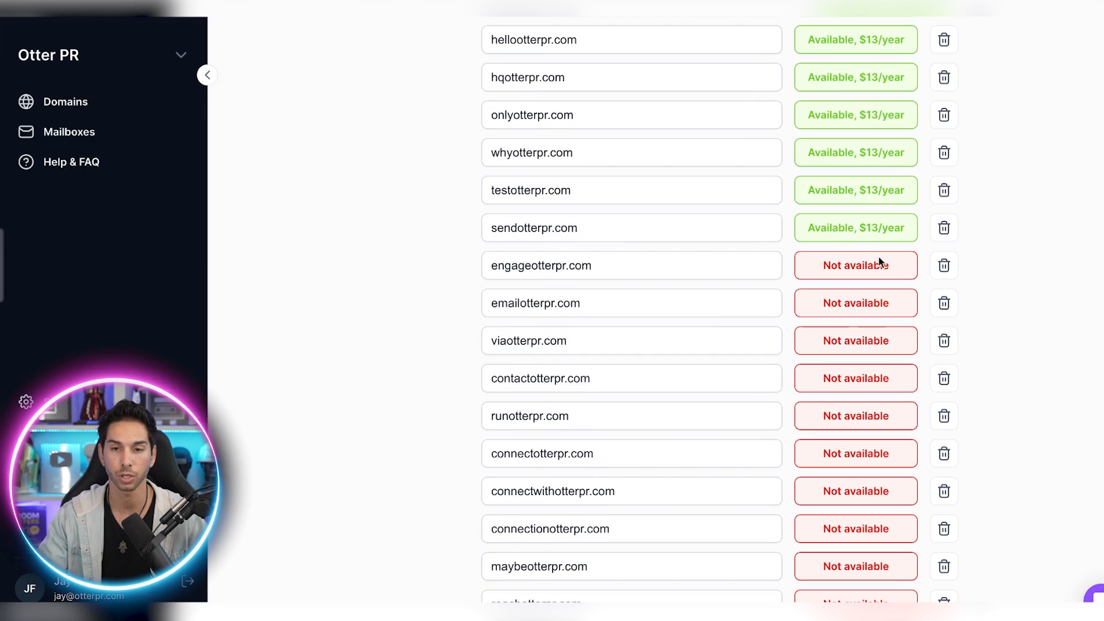
mouse_move(870, 192)
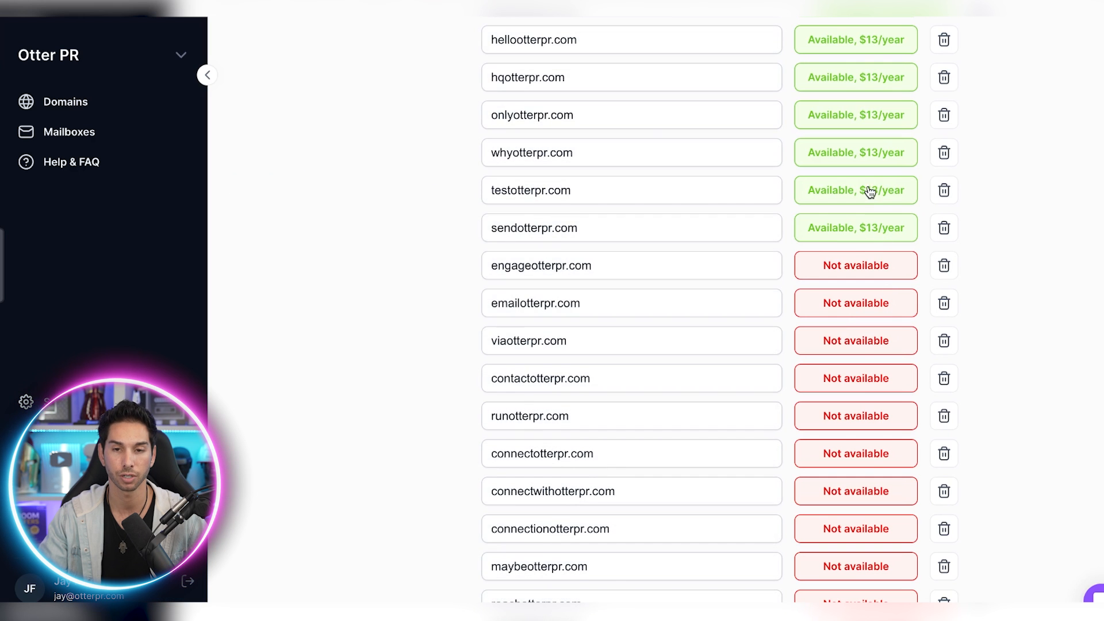
scroll("up", 3)
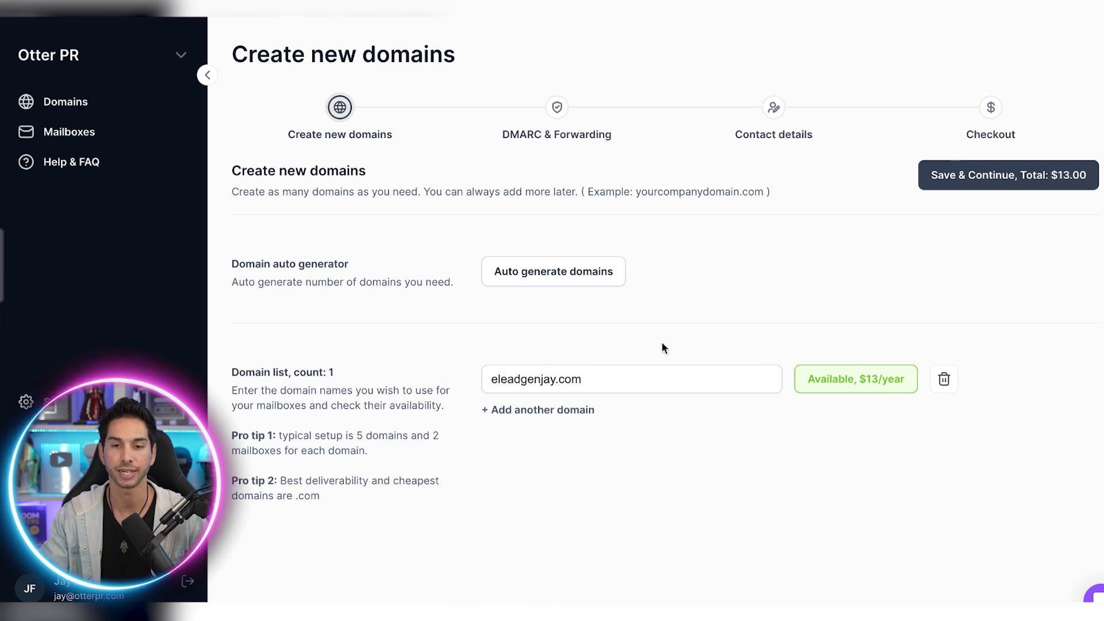
Save the domain list and set domain forwarding to leadgenjay.com, leaving DMARC email blank
left_click(537, 410)
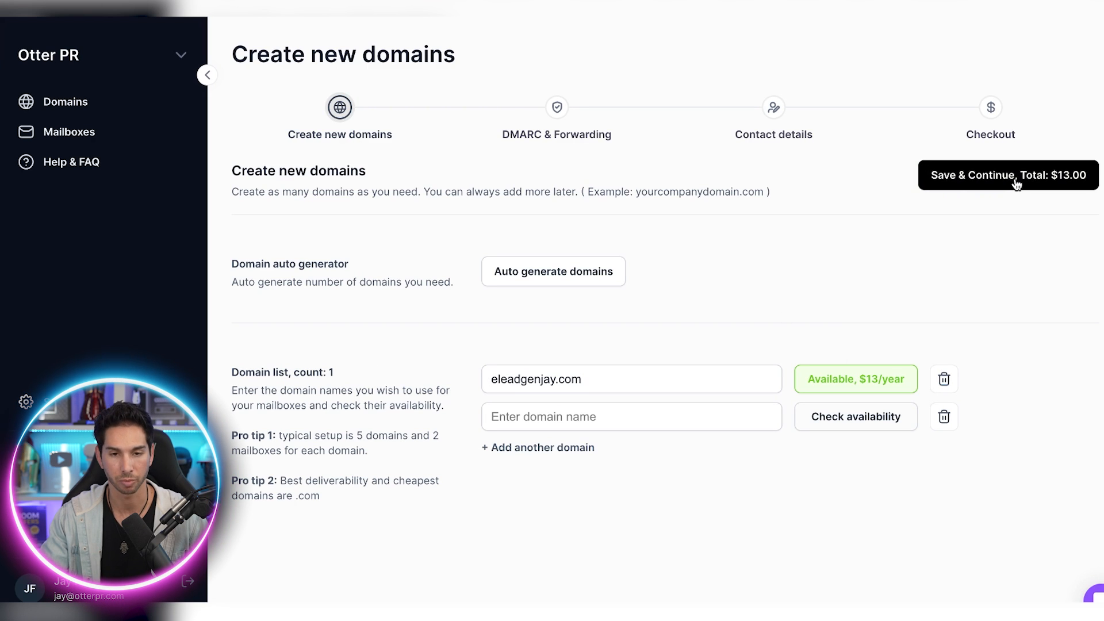
left_click(1008, 175)
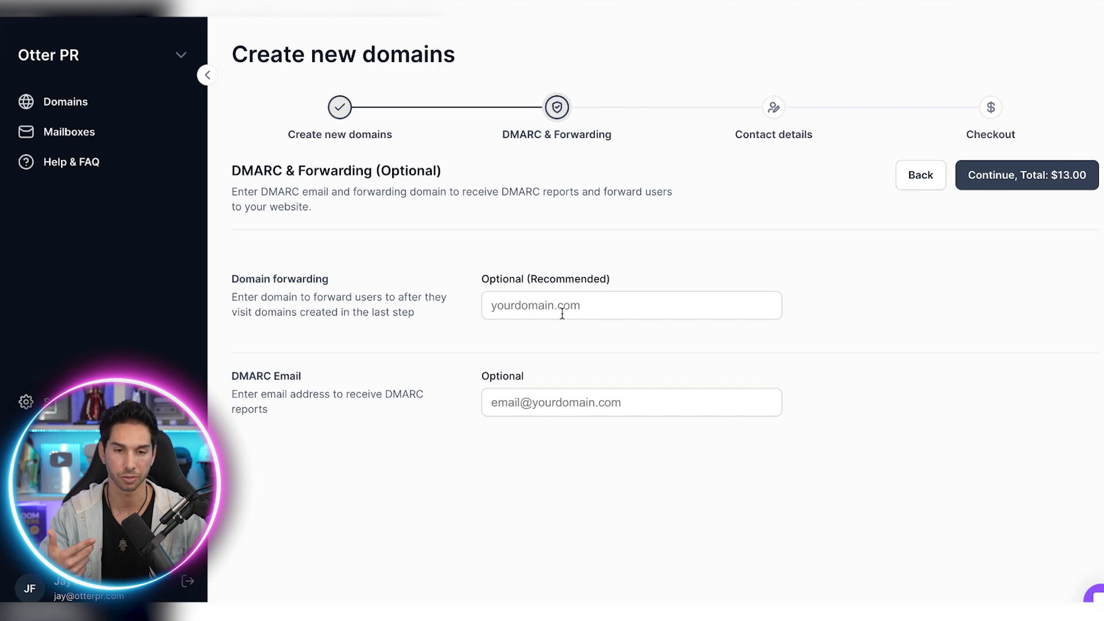
type("leadgen")
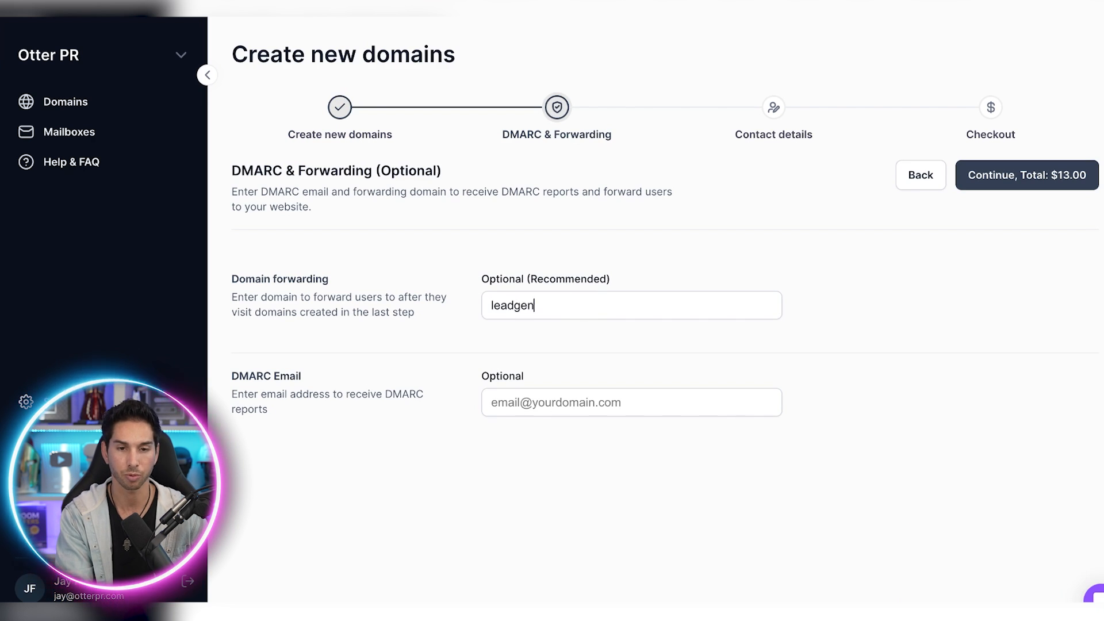
type("jay.com")
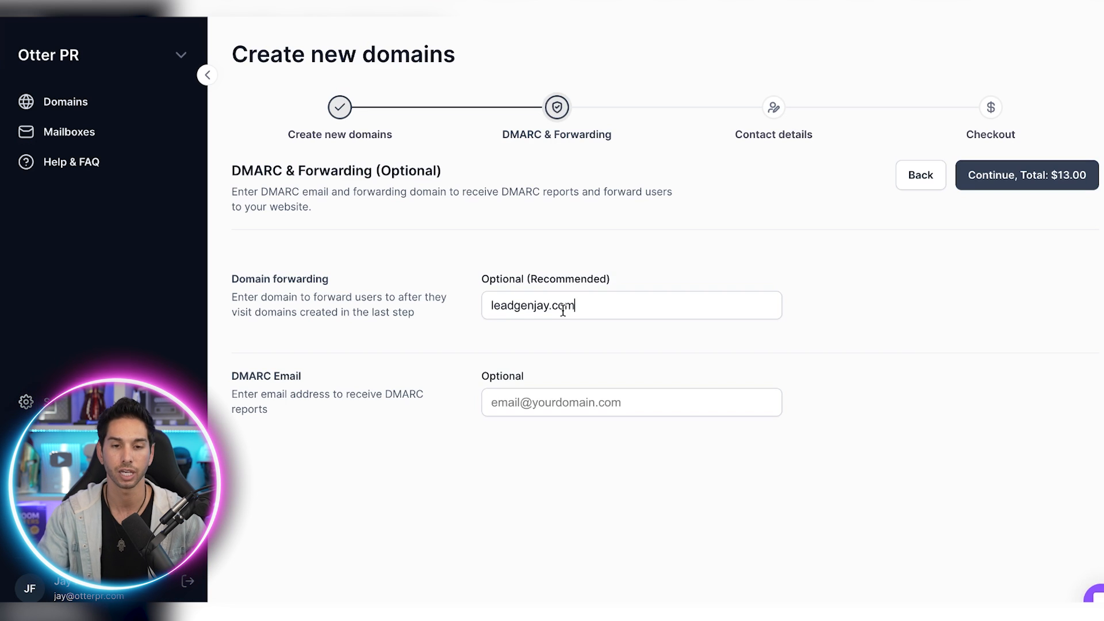
mouse_move(490, 264)
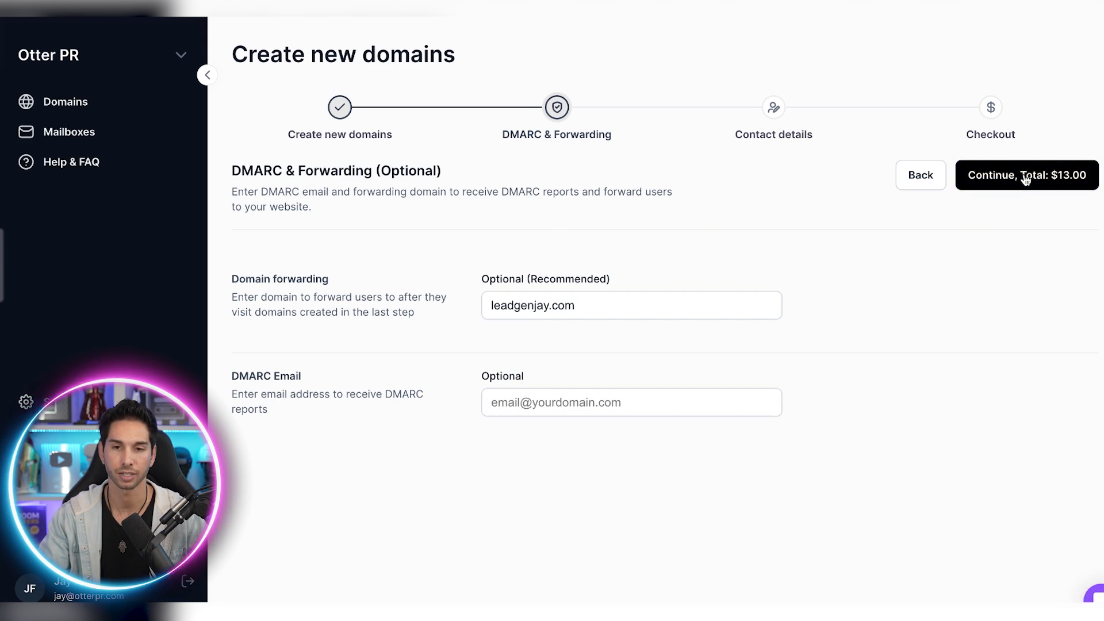
Continue the $13.00 order to the Contact details step with prefilled Otter PR details
left_click(1025, 175)
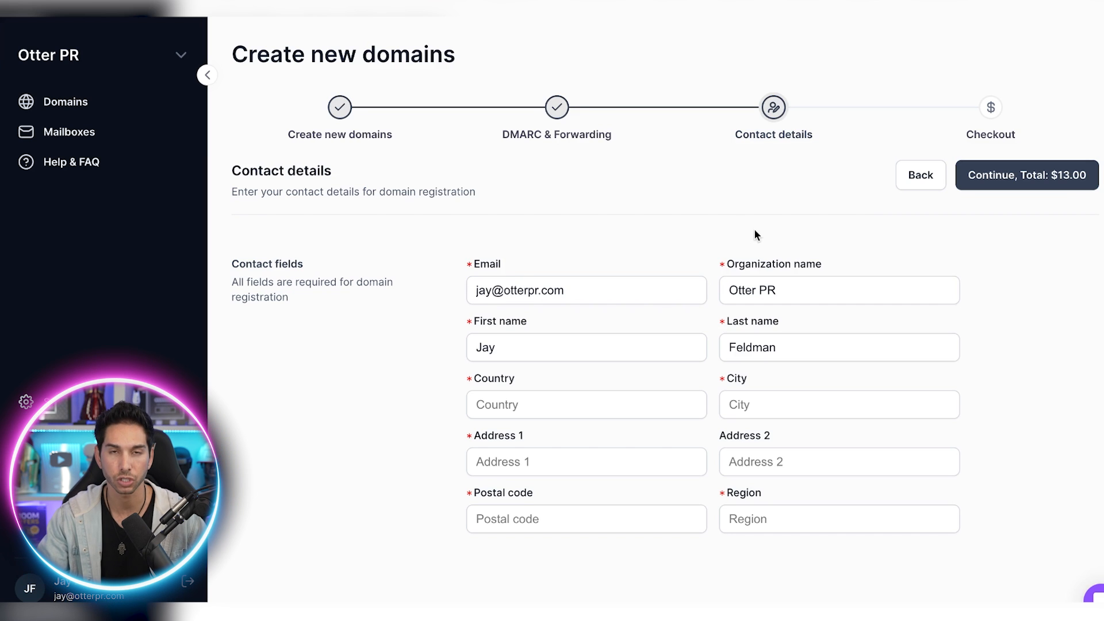
mouse_move(1065, 161)
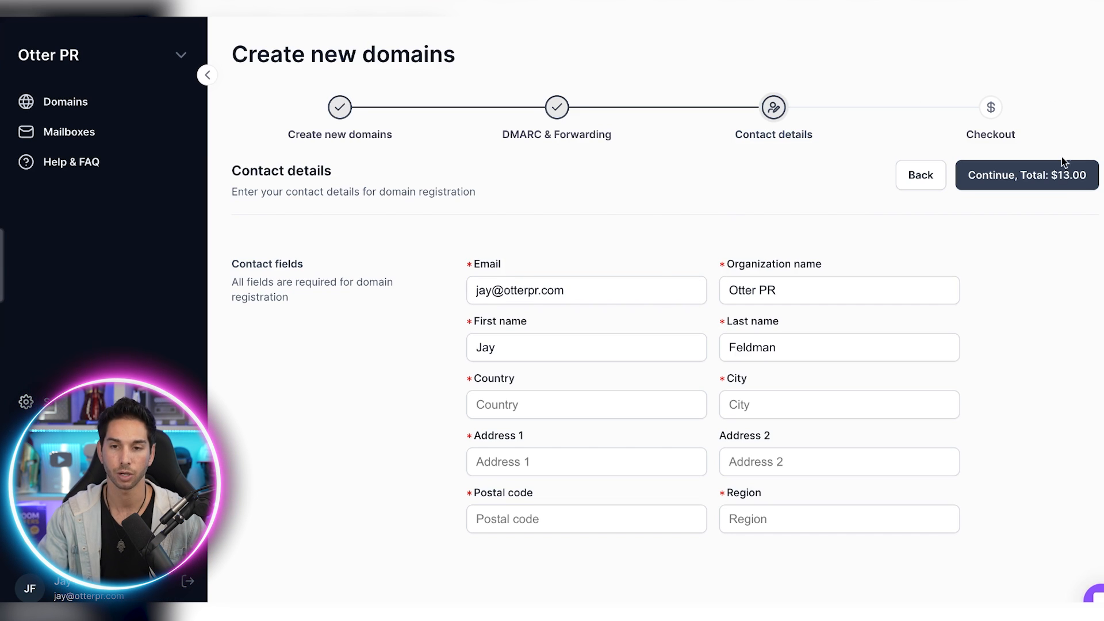
mouse_move(130, 106)
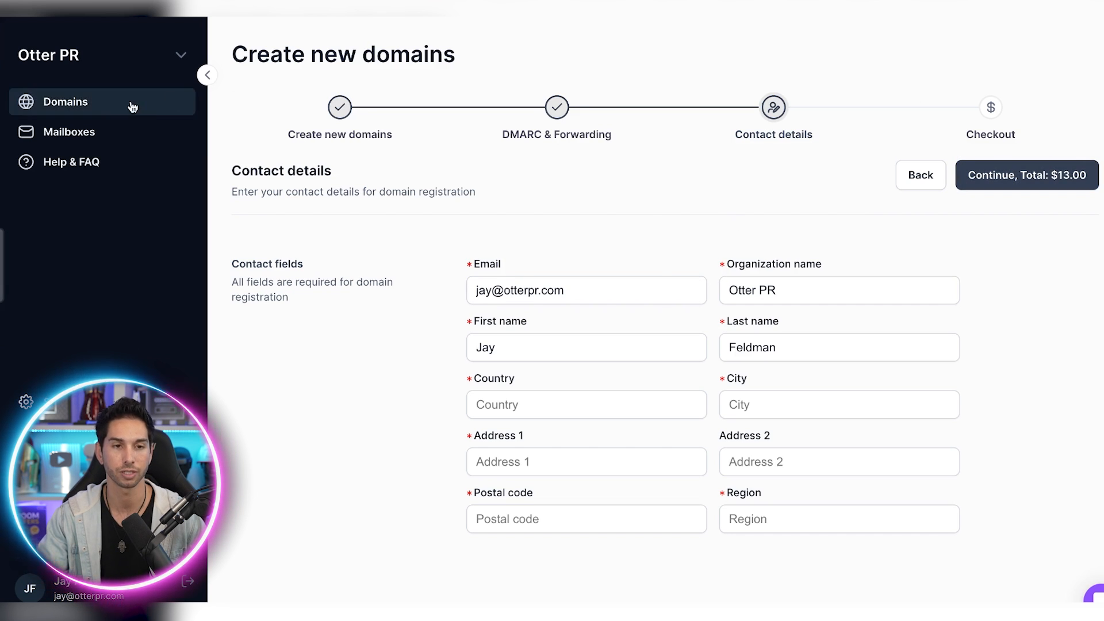
Go back to the Domains overview listing the draft setups and three active domains
left_click(65, 101)
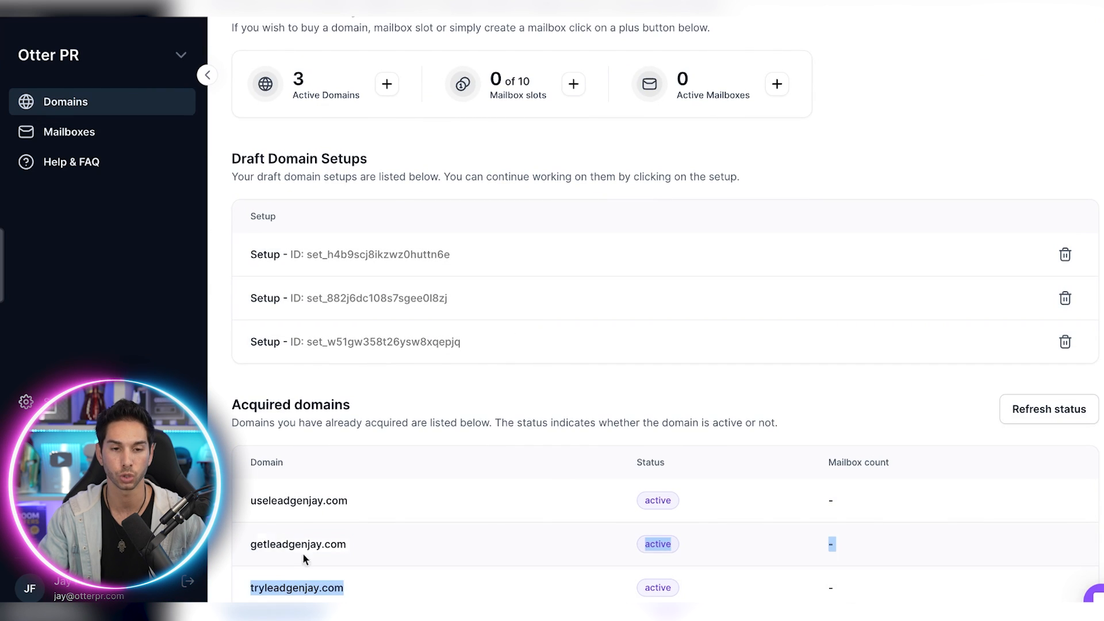
mouse_move(531, 446)
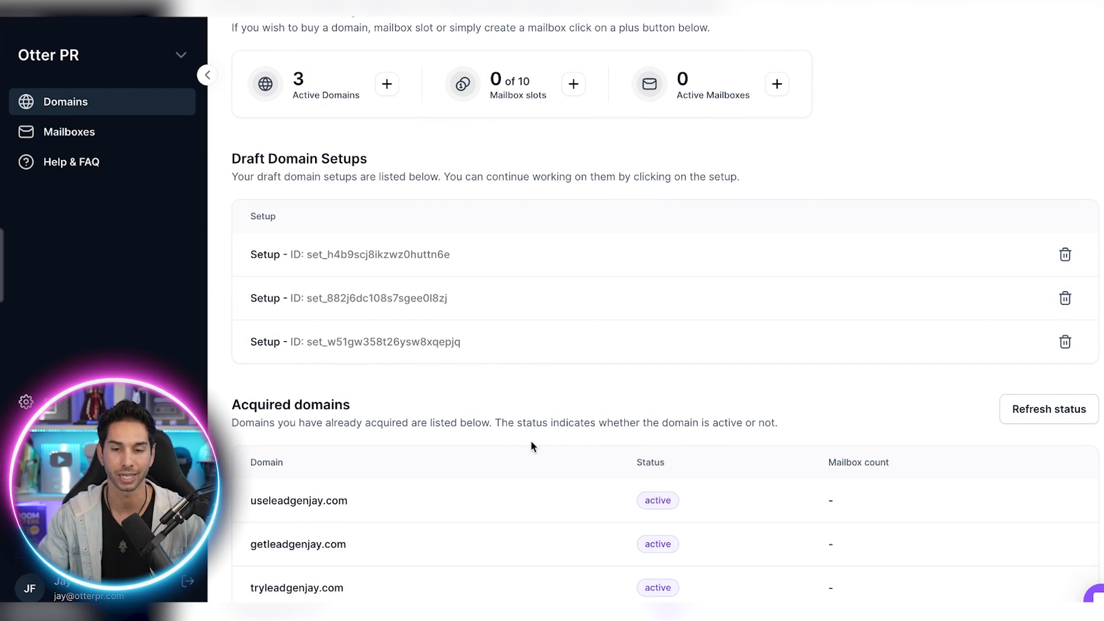
mouse_move(816, 417)
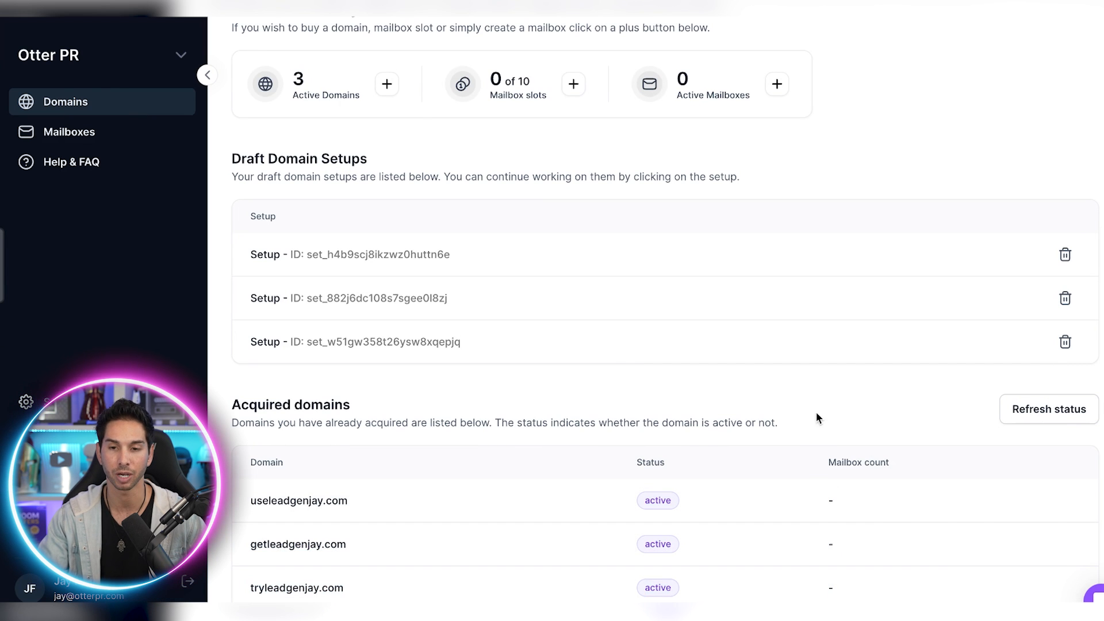
mouse_move(824, 424)
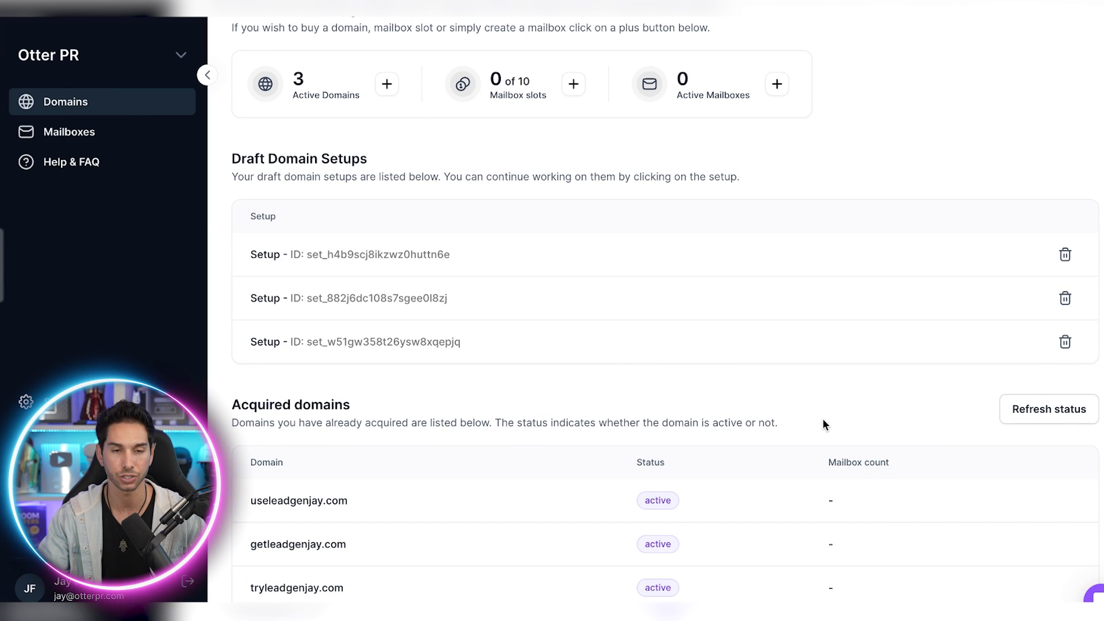
scroll("up", 3)
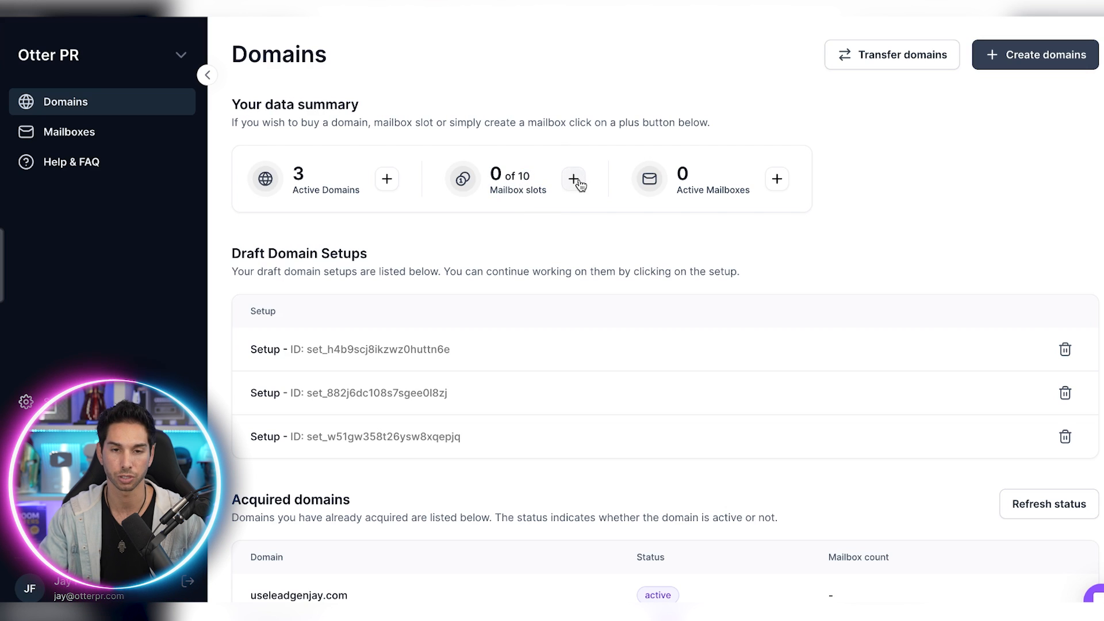
left_click(573, 179)
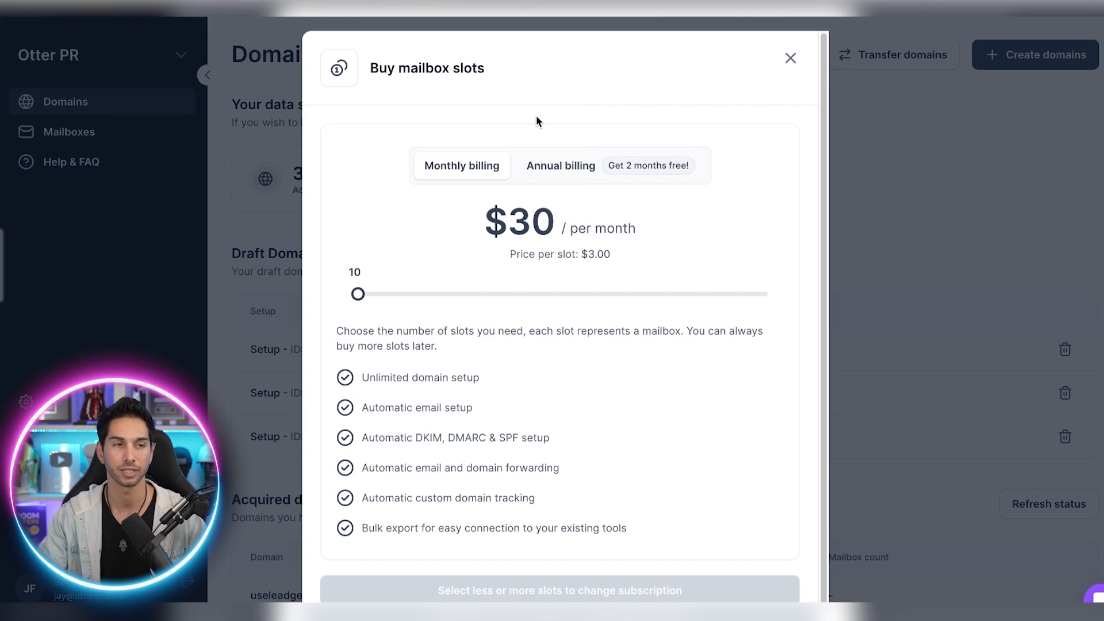
mouse_move(444, 255)
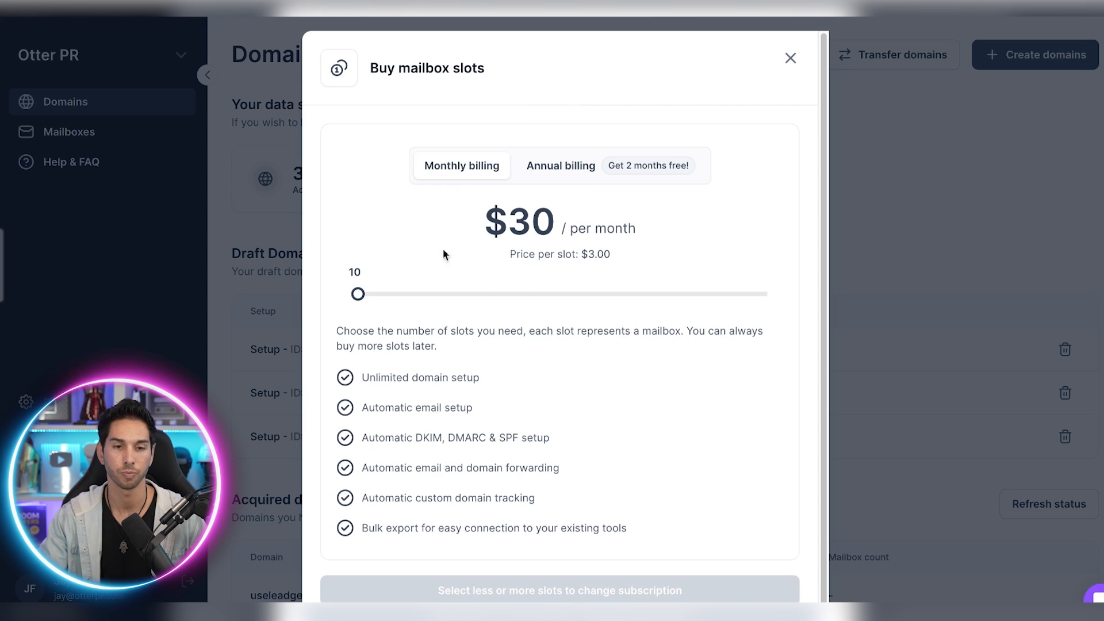
mouse_move(366, 279)
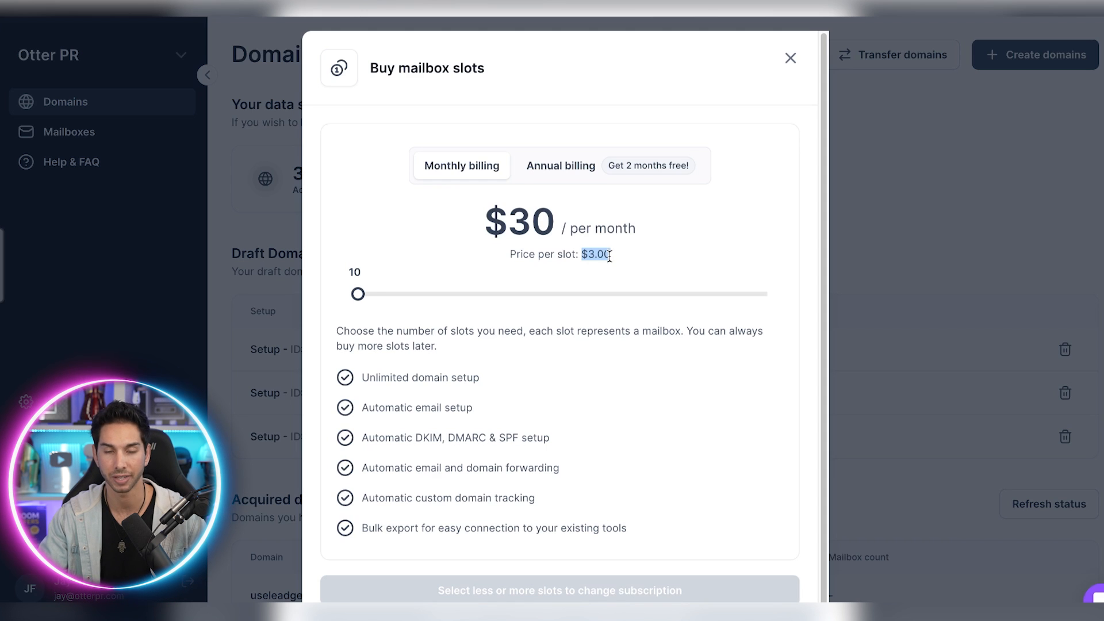
mouse_move(604, 246)
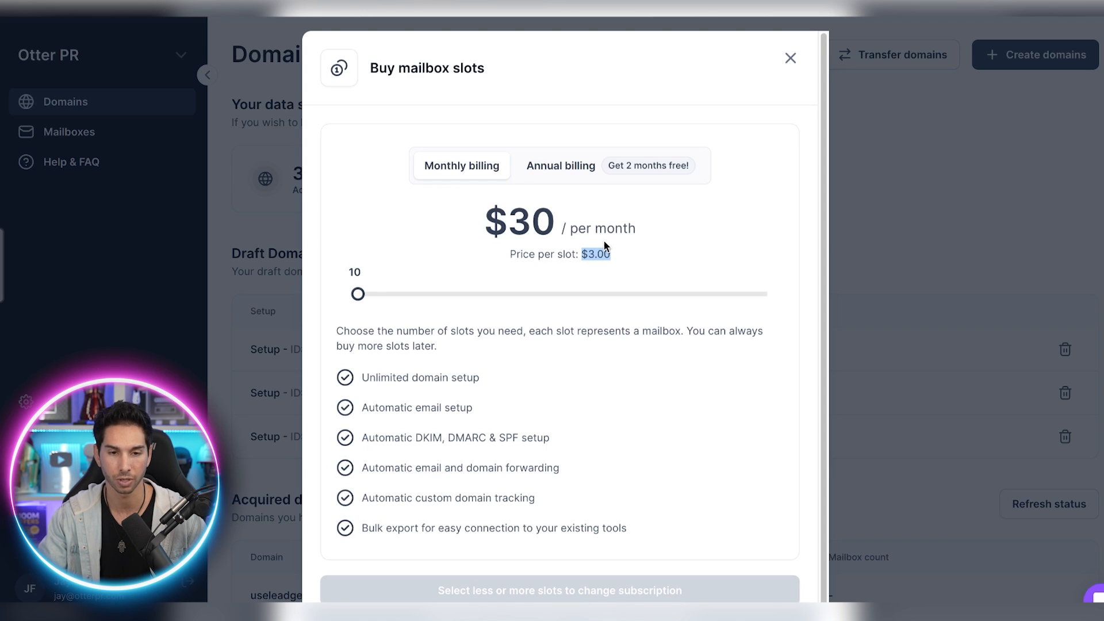
mouse_move(399, 444)
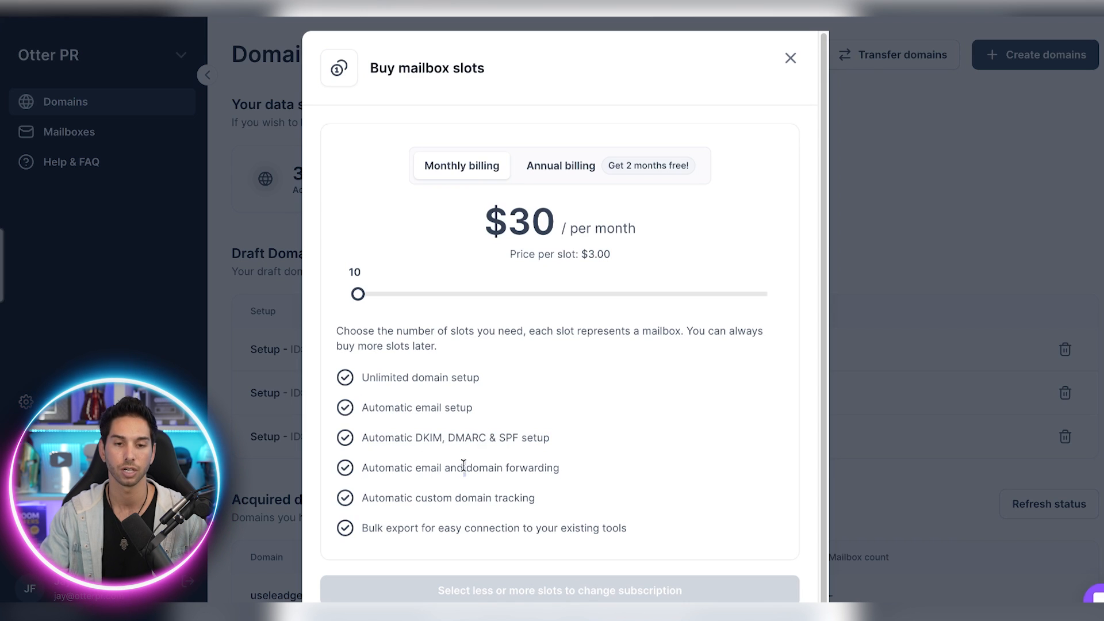
double_click(448, 498)
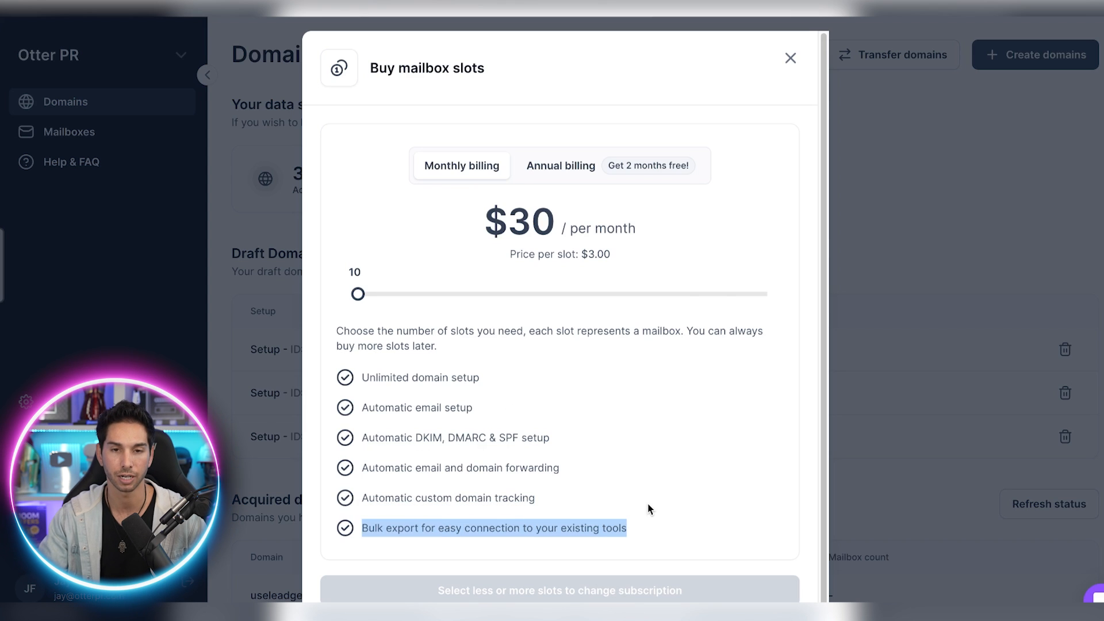
left_click(790, 57)
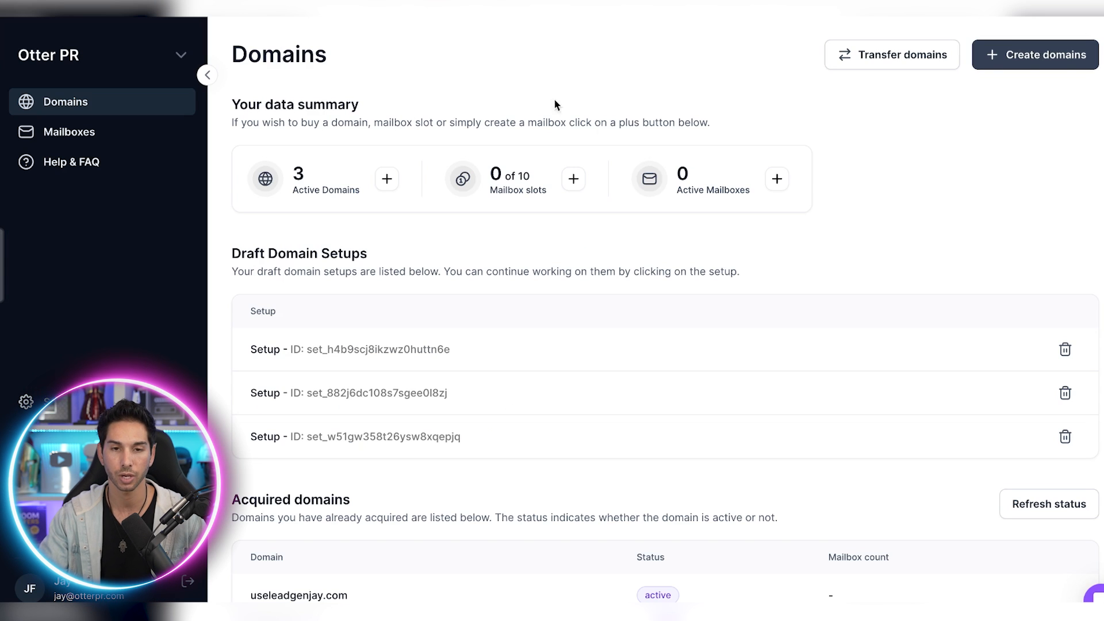
mouse_move(509, 259)
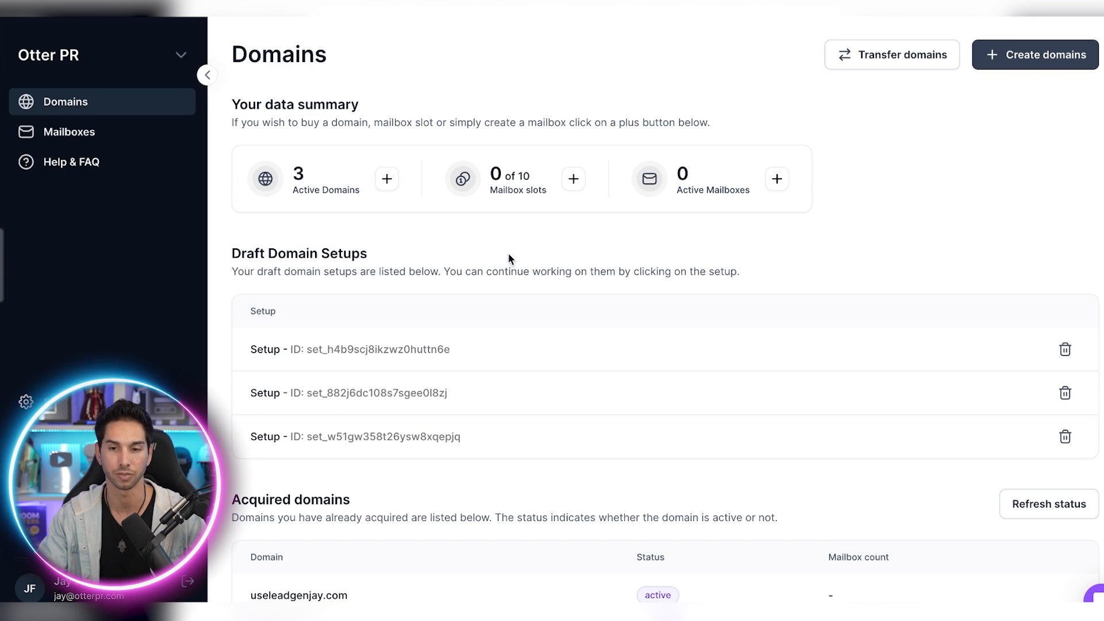
mouse_move(69, 132)
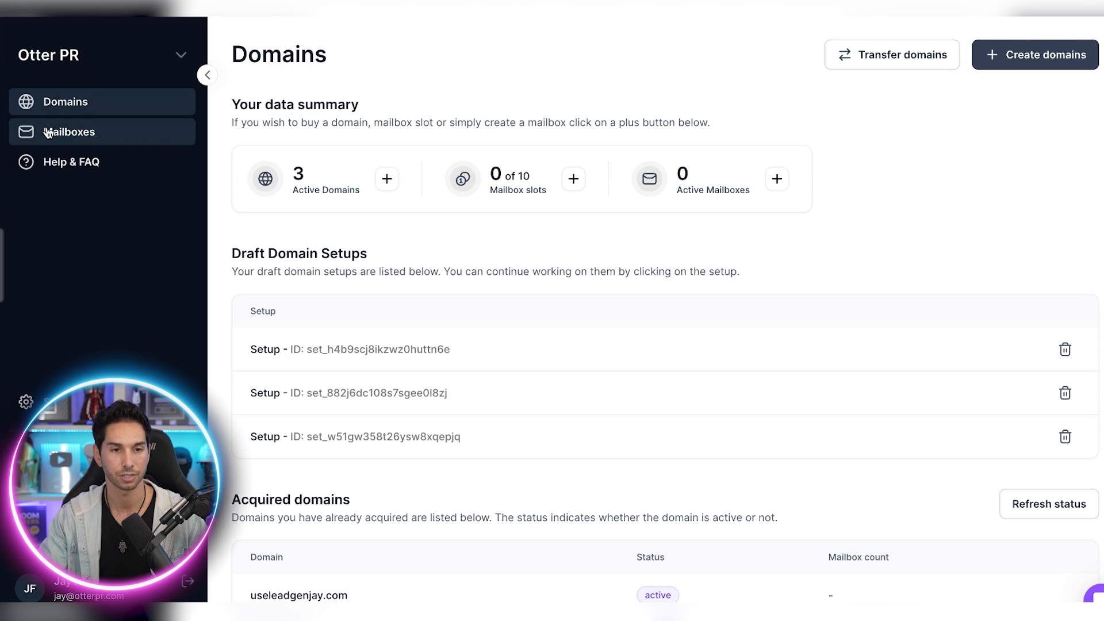
From the Mailboxes page, start creating mailboxes with the auto generator
left_click(69, 131)
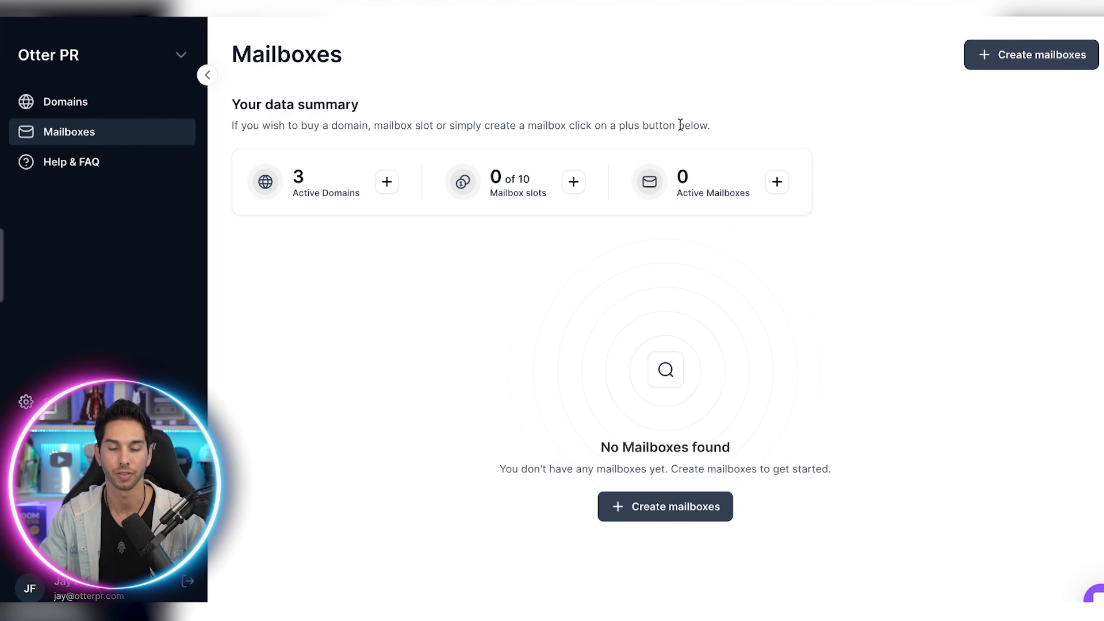
left_click(664, 506)
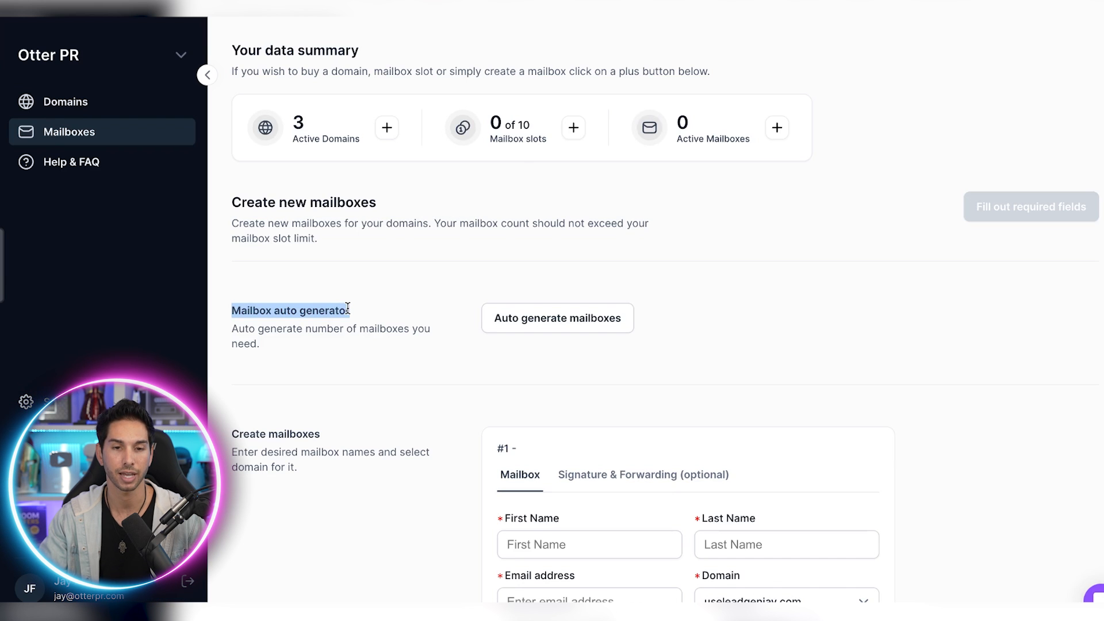
scroll("down", 3)
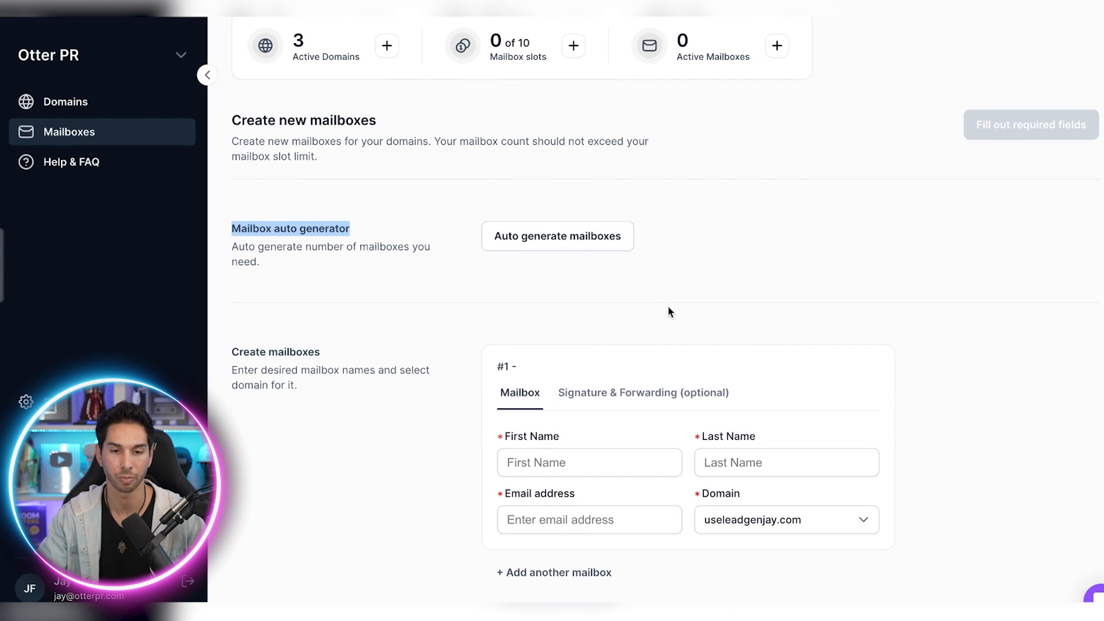
mouse_move(580, 244)
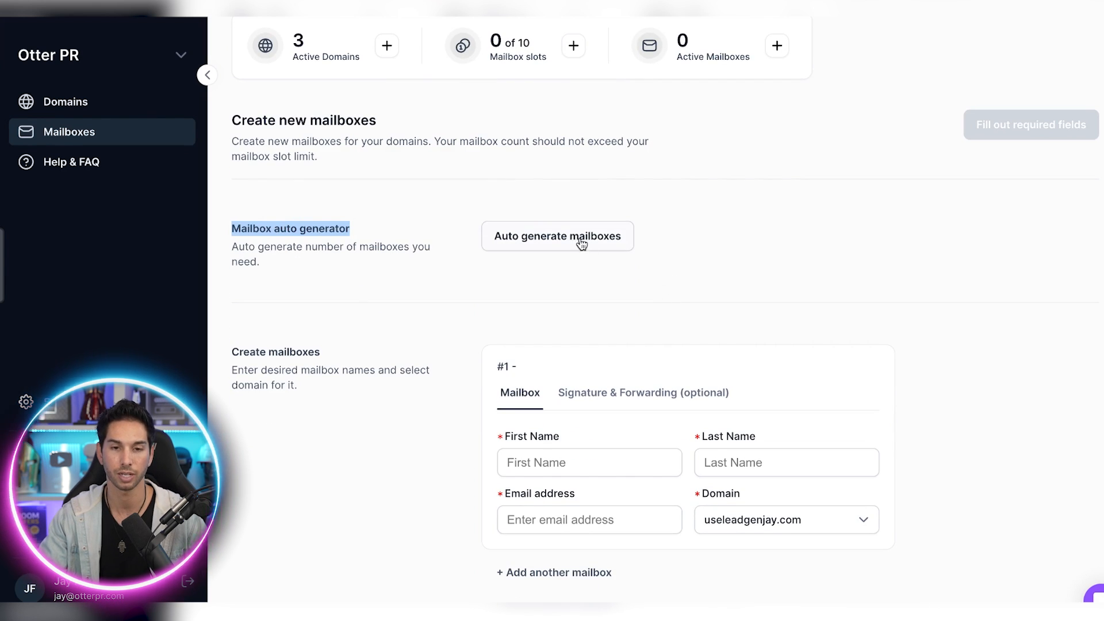
left_click(557, 235)
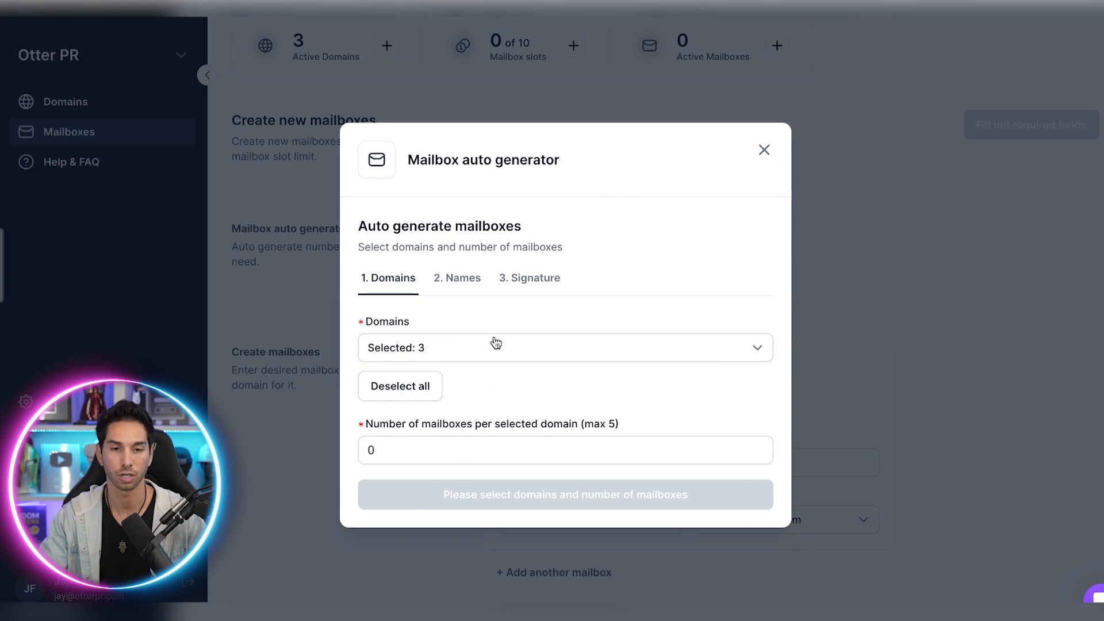
Generate 3 mailboxes per domain using predefined names, producing nine Jay Feldman mailboxes
type("3")
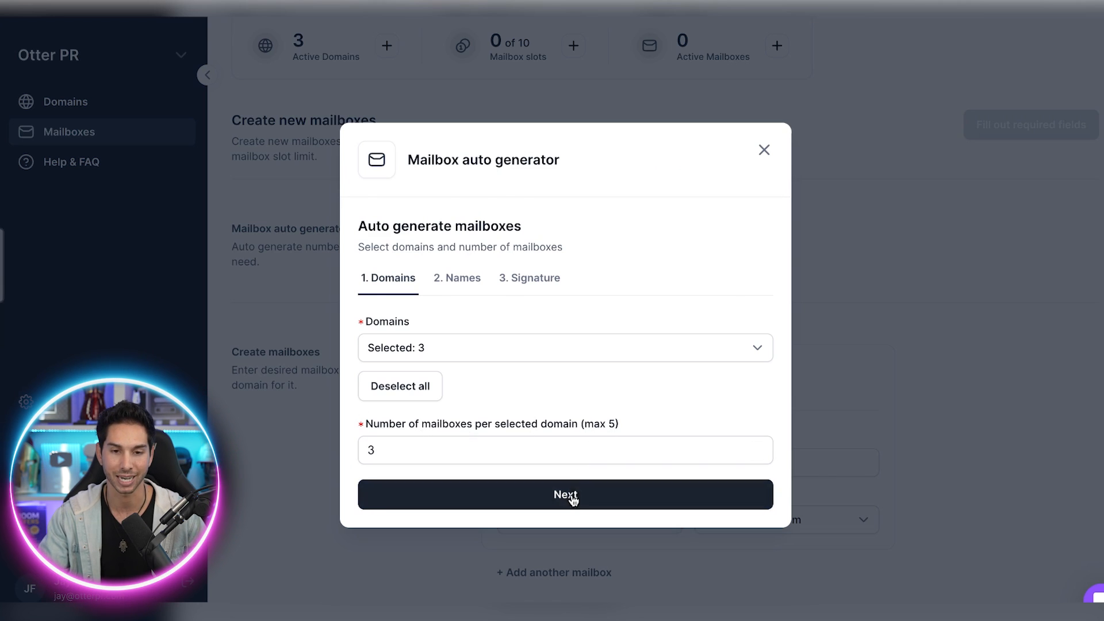
left_click(565, 494)
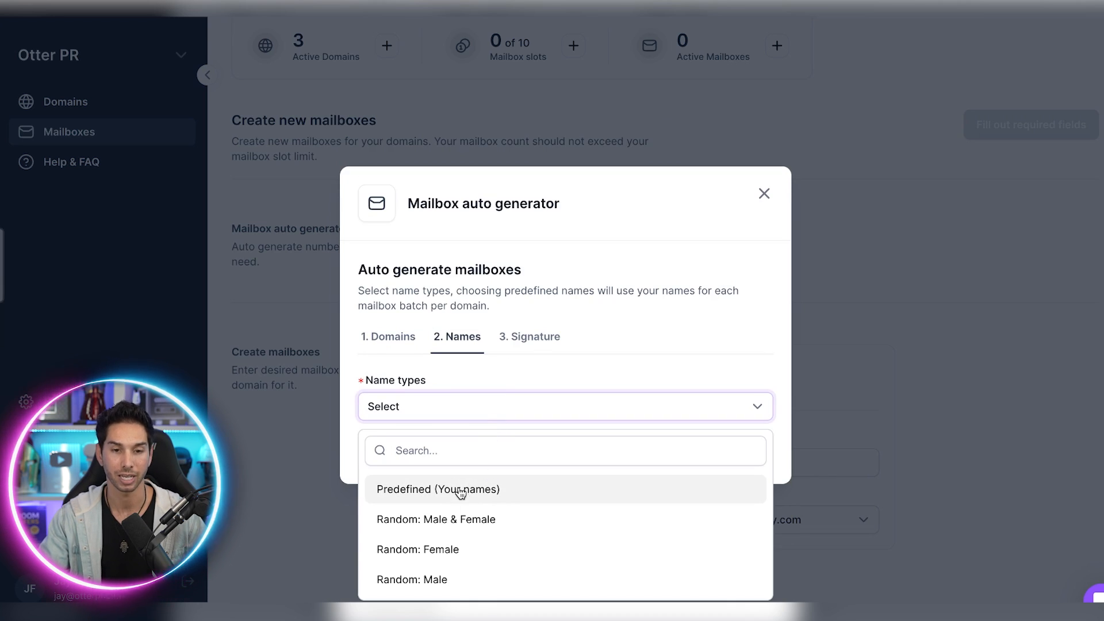
mouse_move(417, 549)
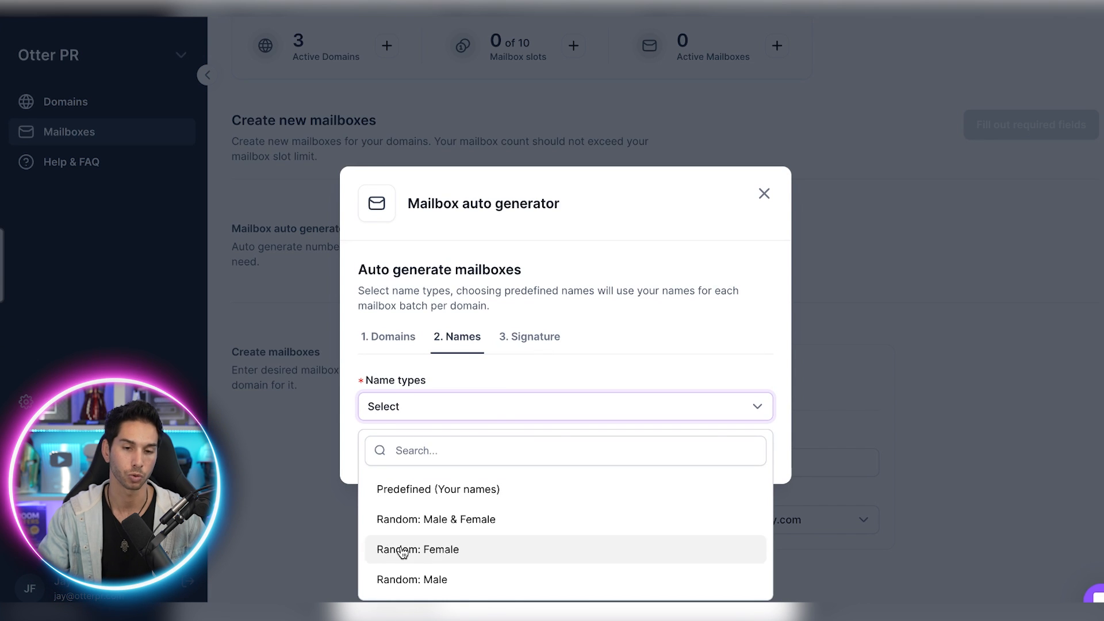
left_click(437, 489)
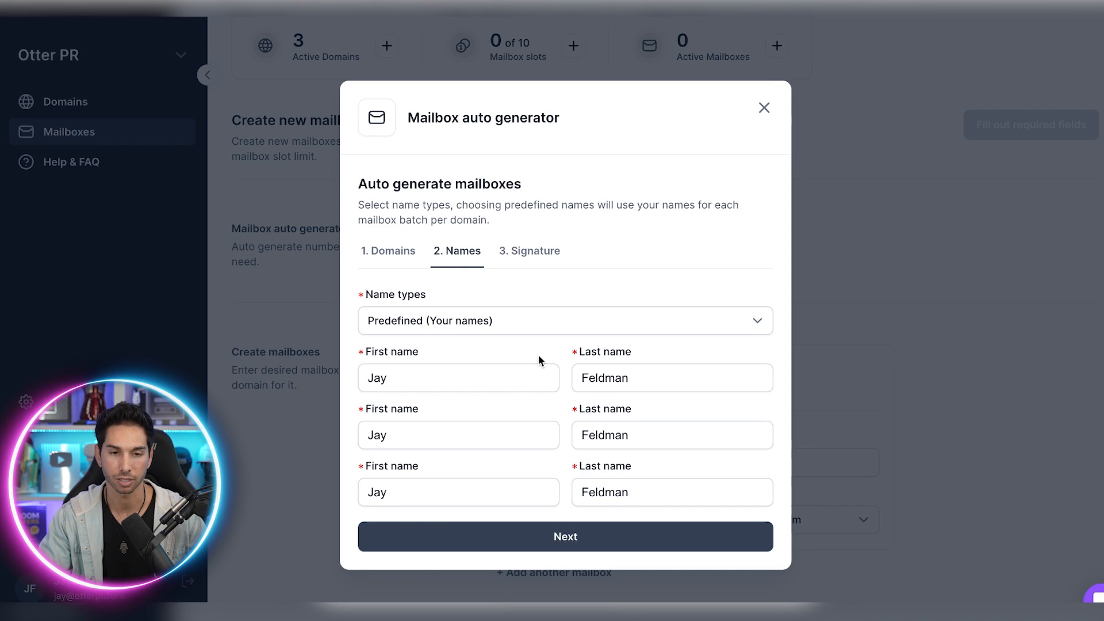
left_click(564, 536)
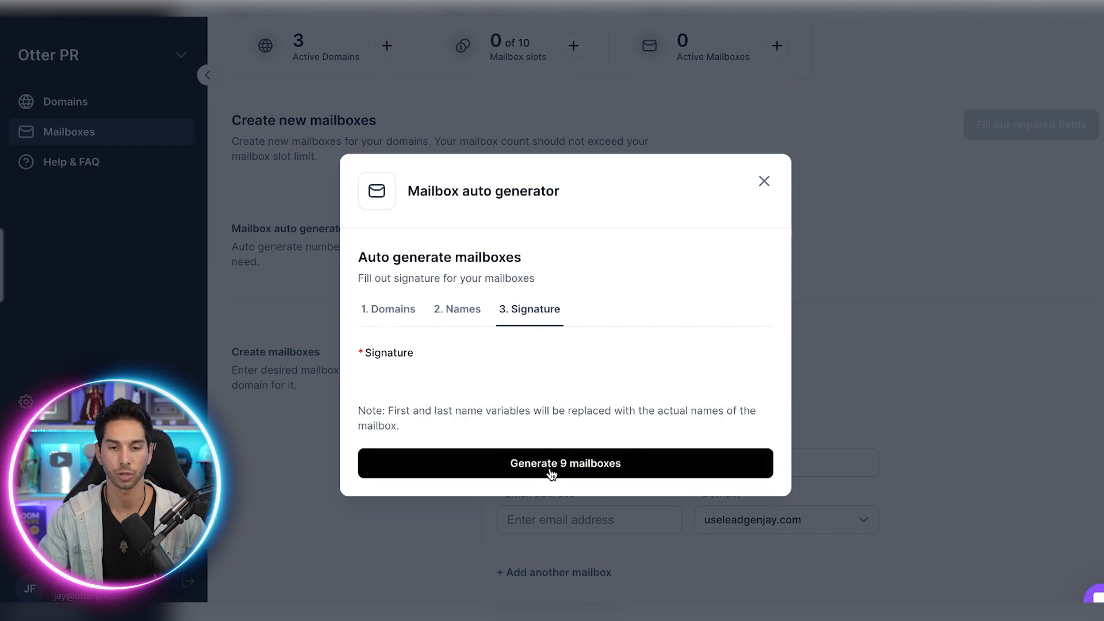
left_click(566, 462)
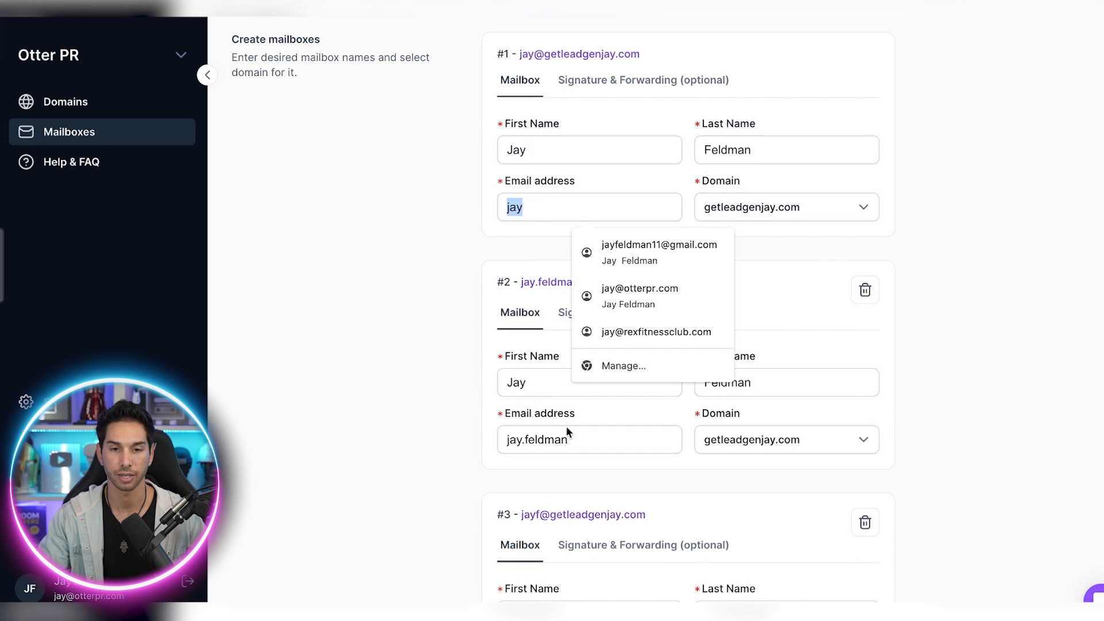
Create all nine configured mailboxes so they appear active in the mailbox list
scroll("down", 3)
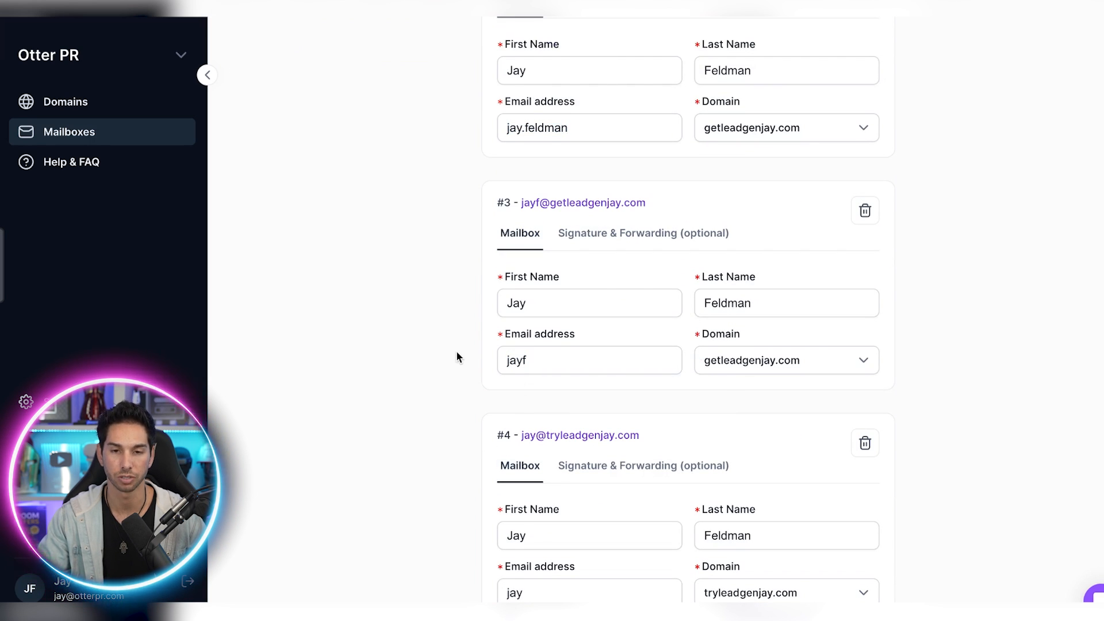
scroll("down", 3)
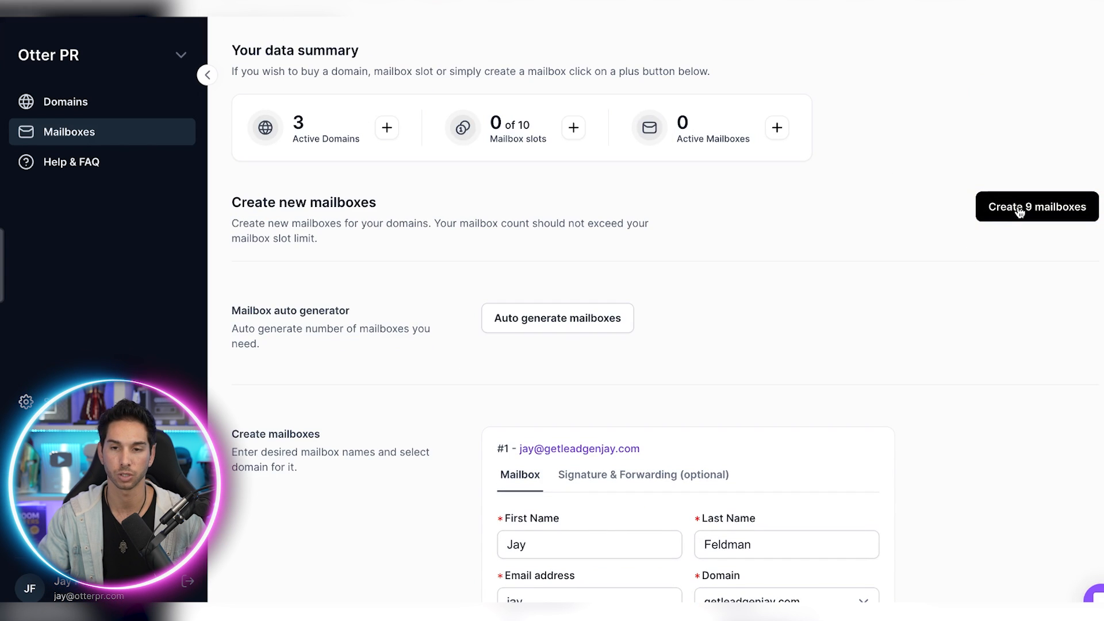
left_click(1036, 206)
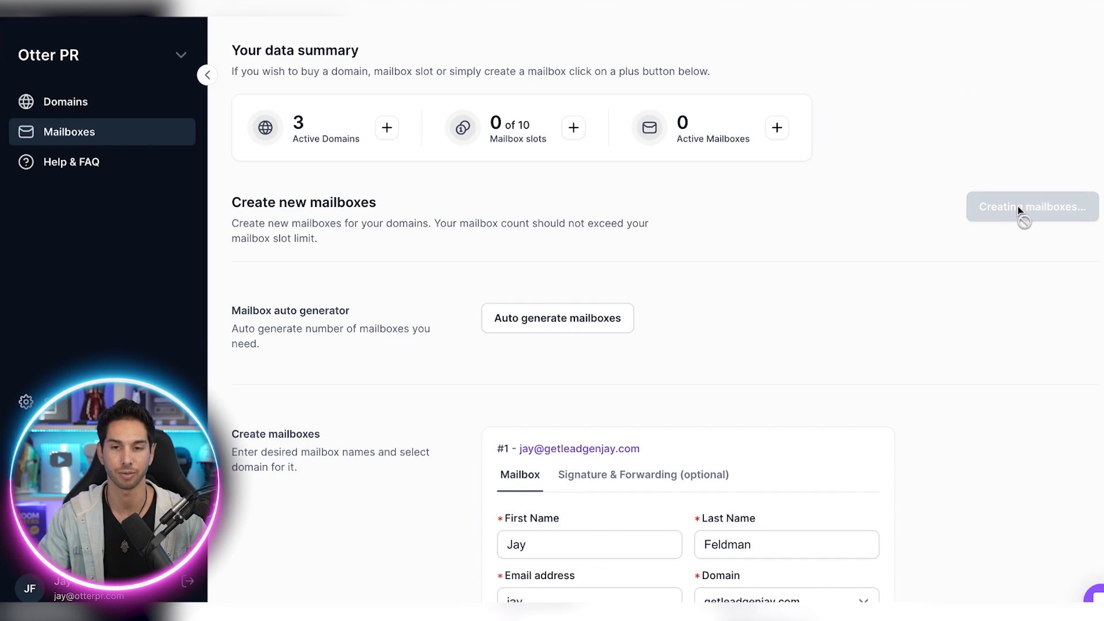
left_click(1033, 206)
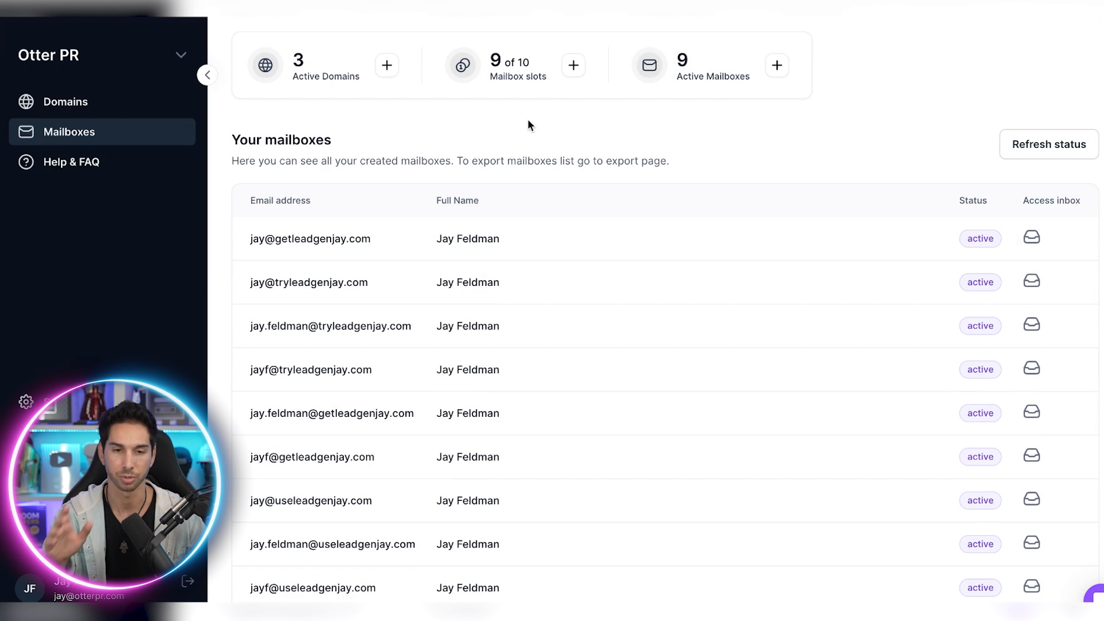
mouse_move(428, 201)
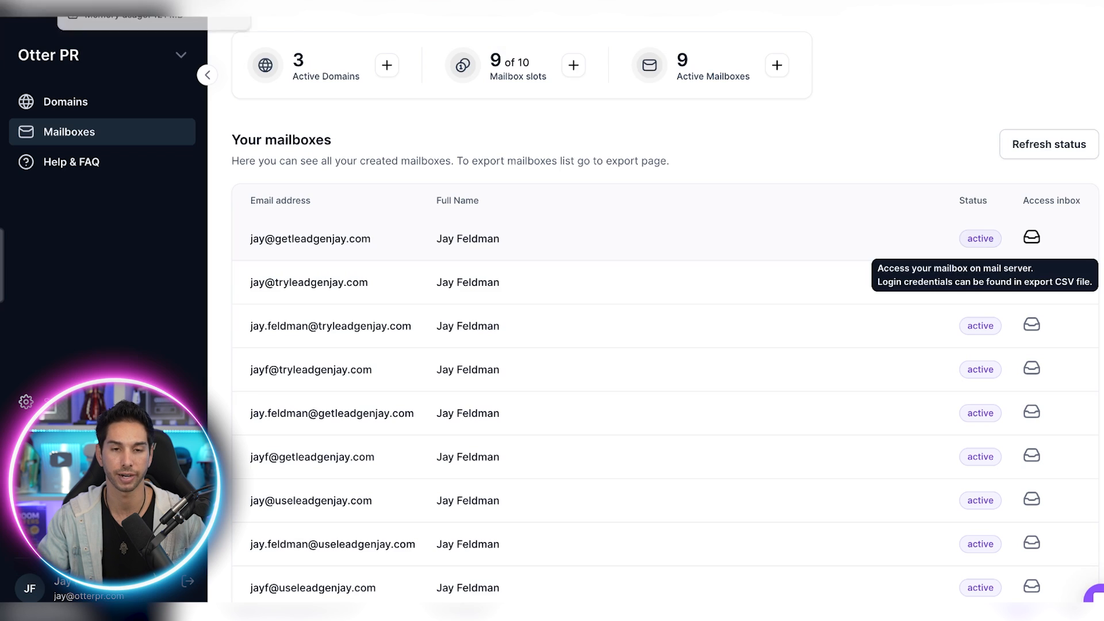
mouse_move(1012, 259)
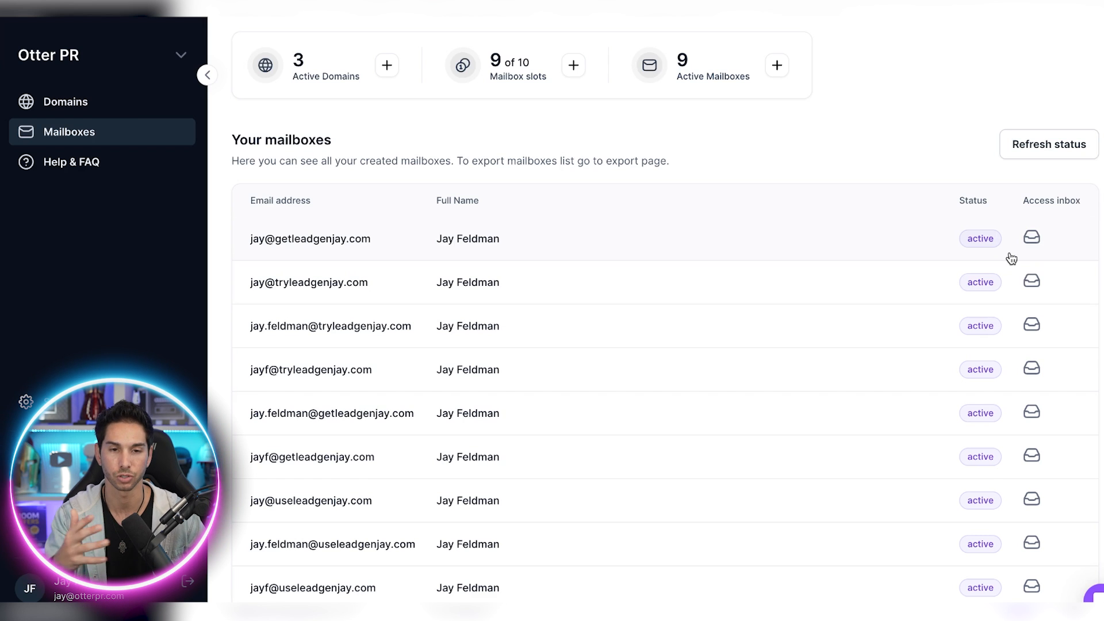
Export the 9 mailboxes to another sending platform, choosing Instantly from the platform list
scroll("up", 3)
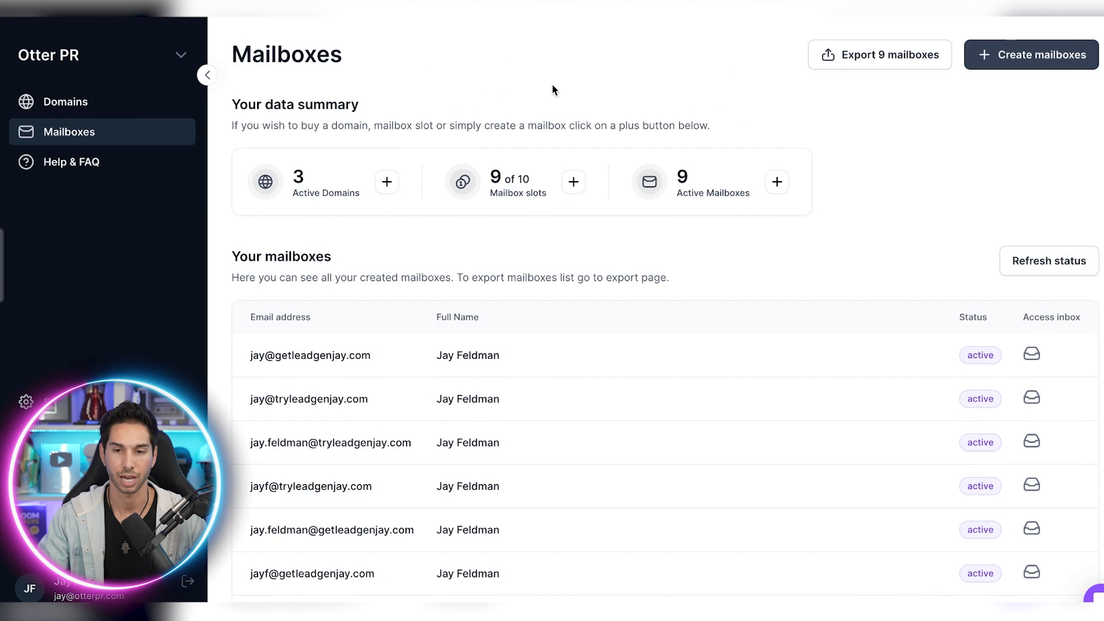
mouse_move(680, 95)
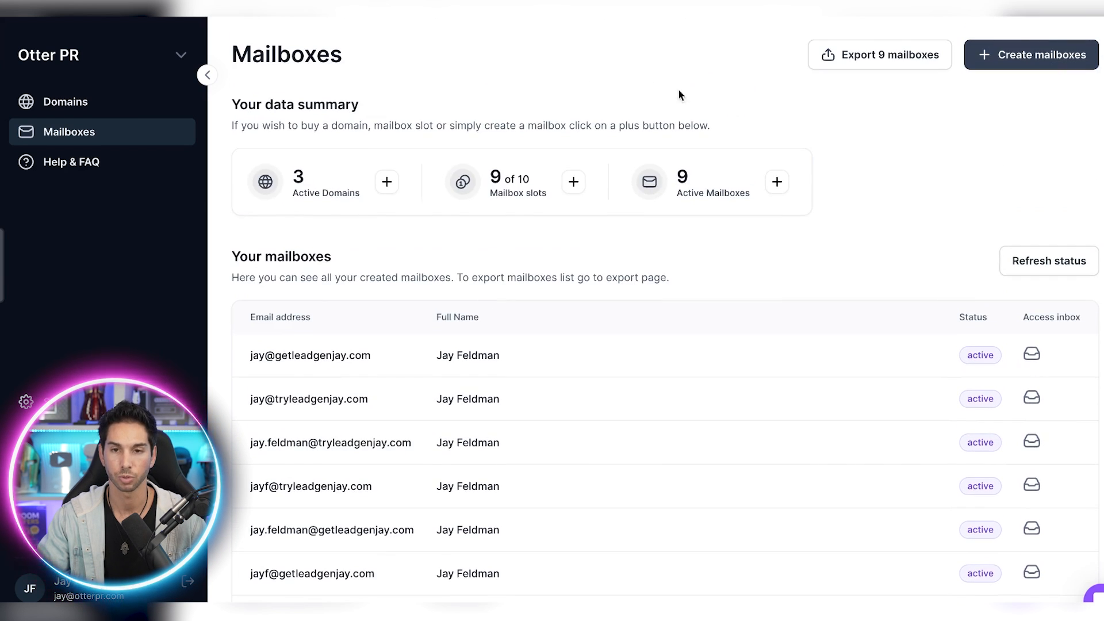
left_click(878, 55)
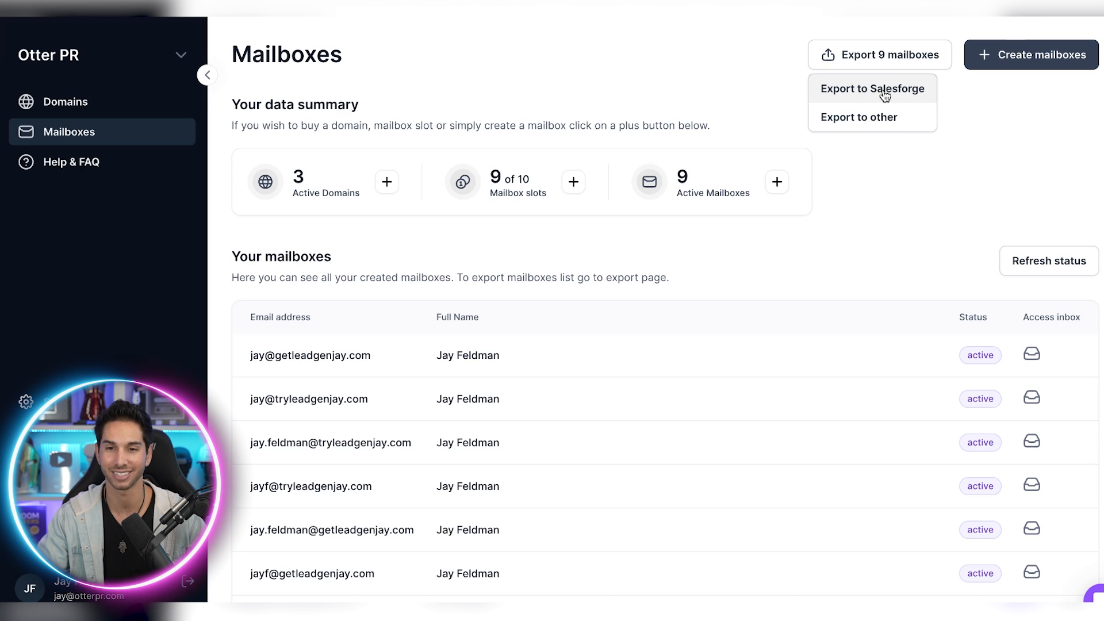
mouse_move(861, 120)
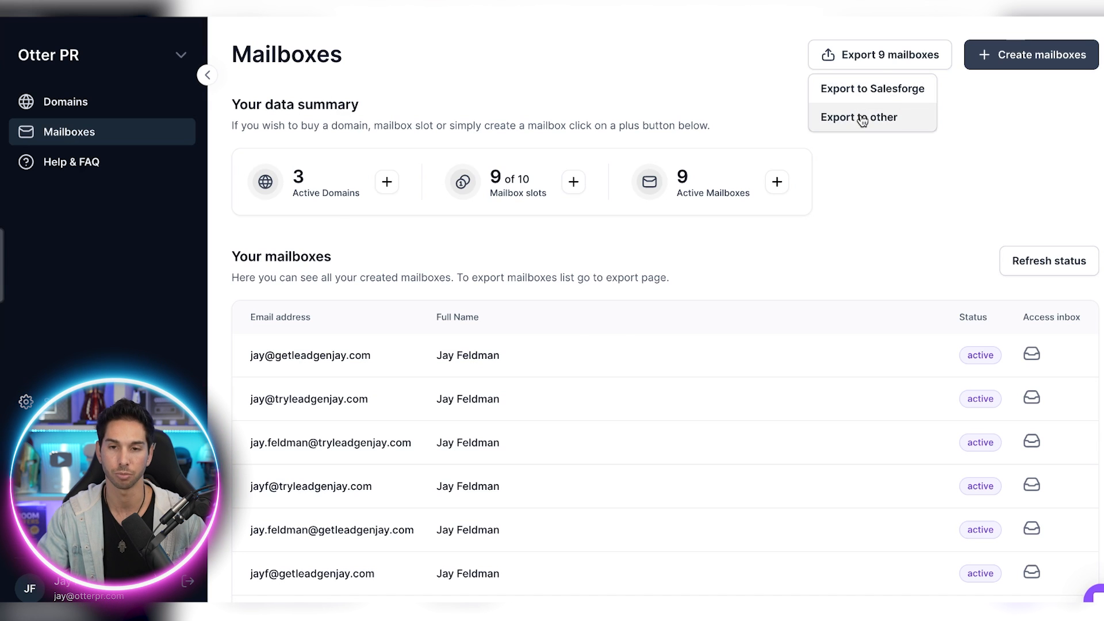
left_click(858, 117)
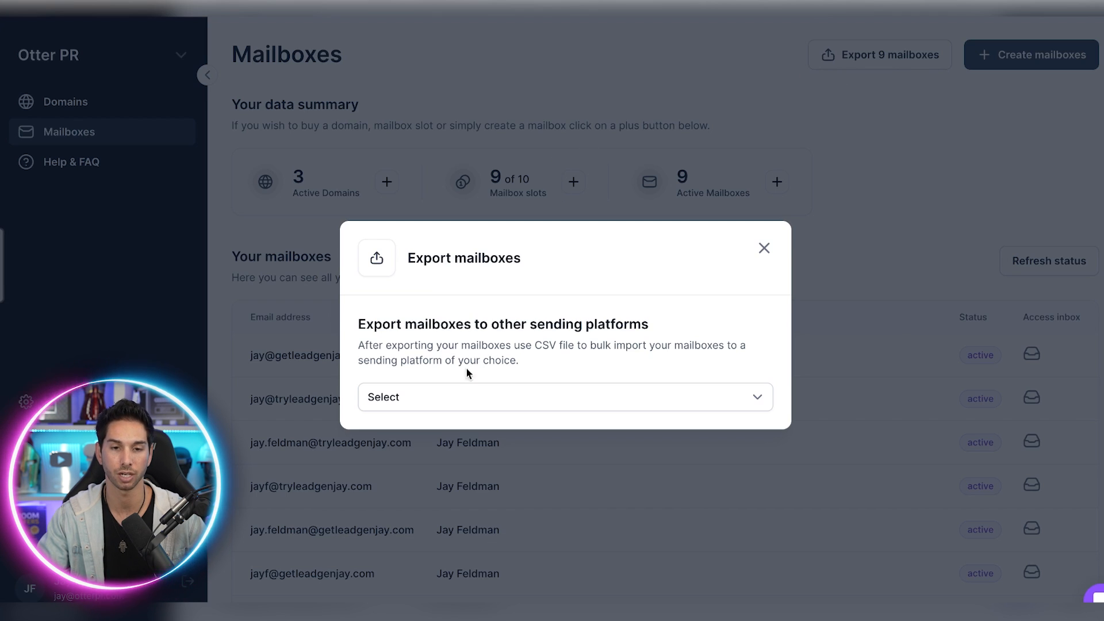
left_click(564, 397)
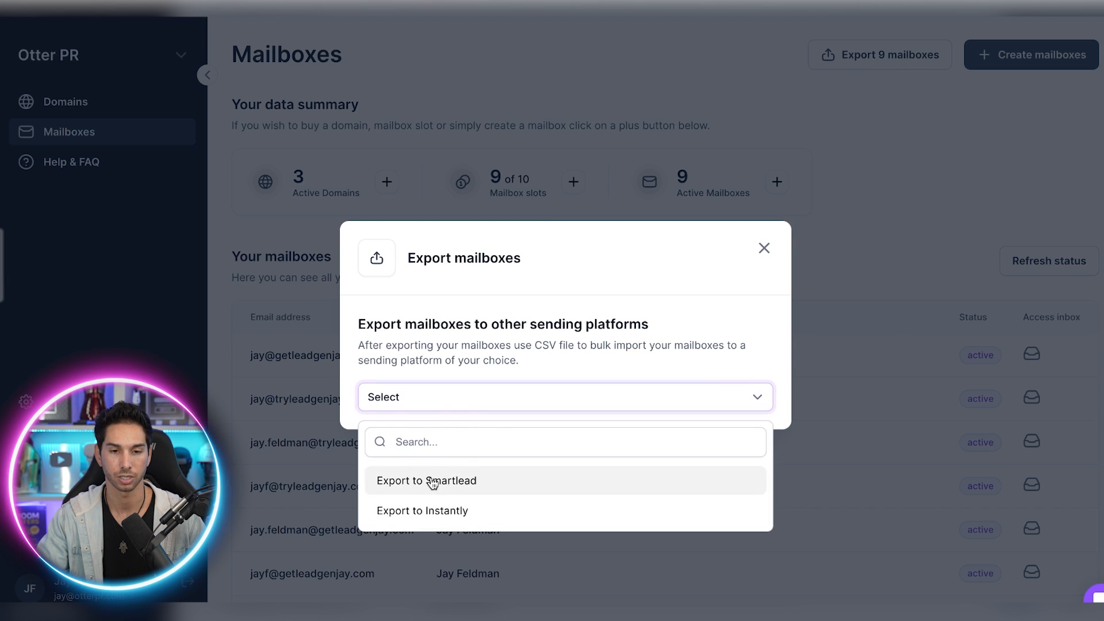
mouse_move(434, 510)
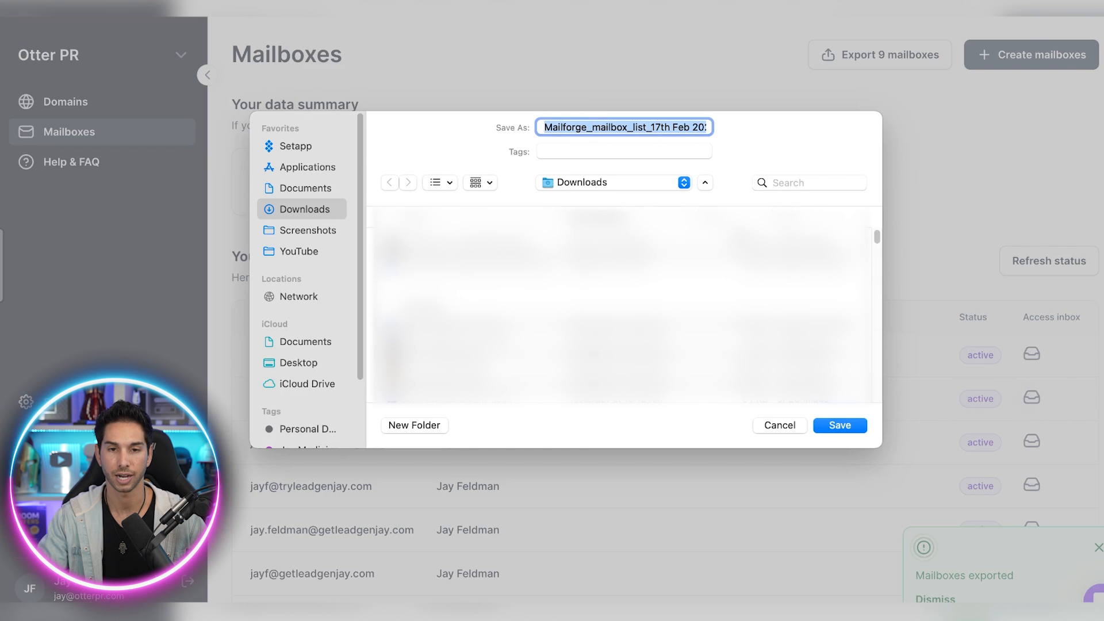
Save the mailbox CSV to Downloads and check its Daily Limit values in Excel
left_click(840, 426)
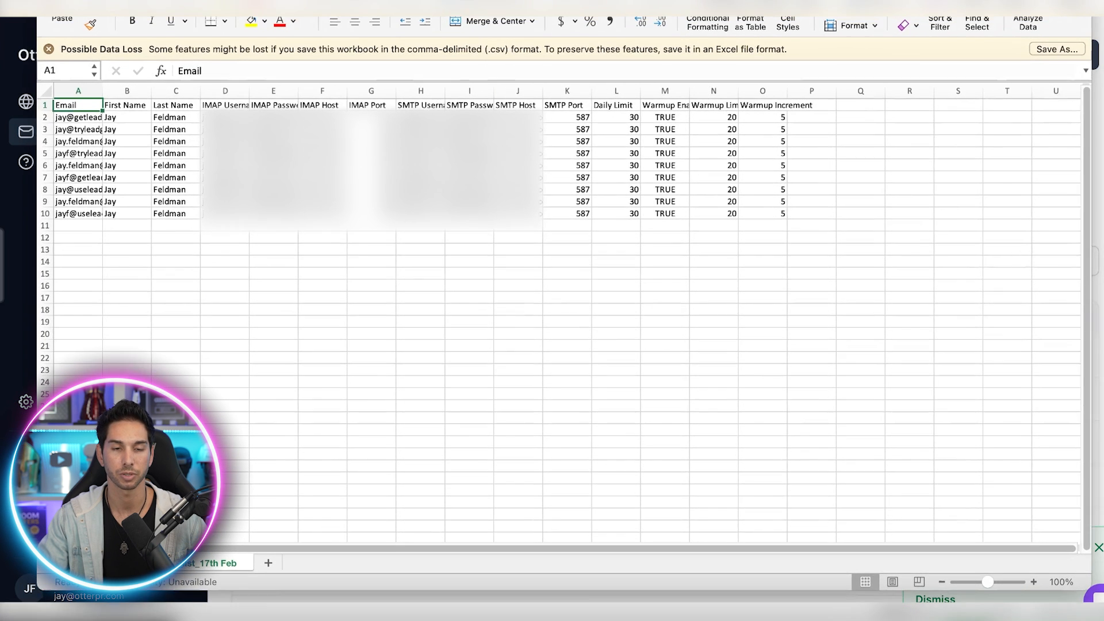
left_click(662, 114)
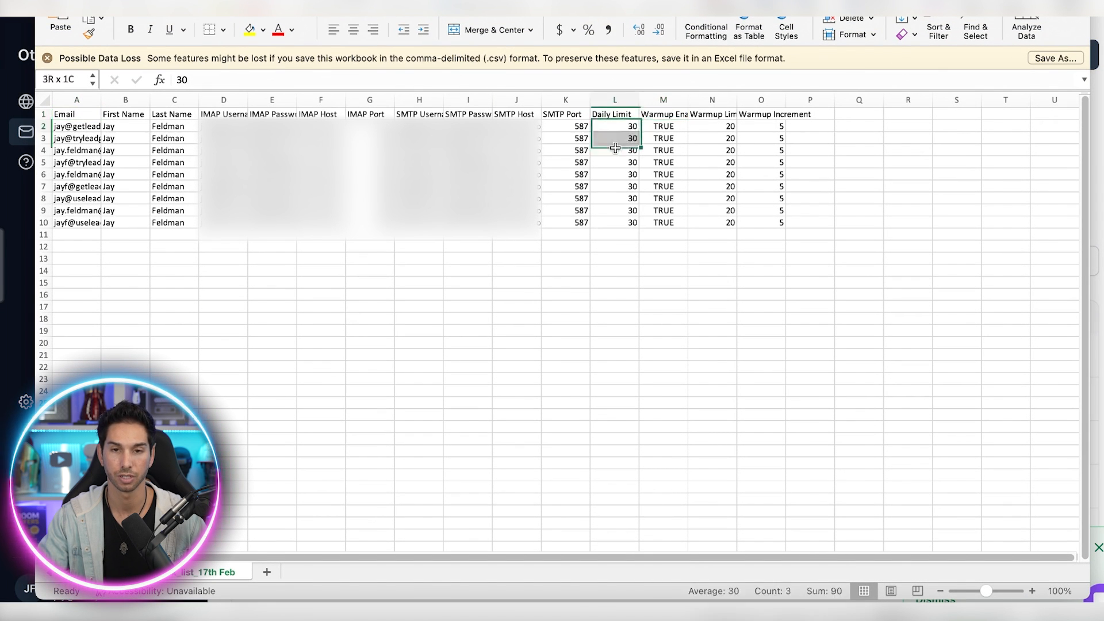
left_click(731, 126)
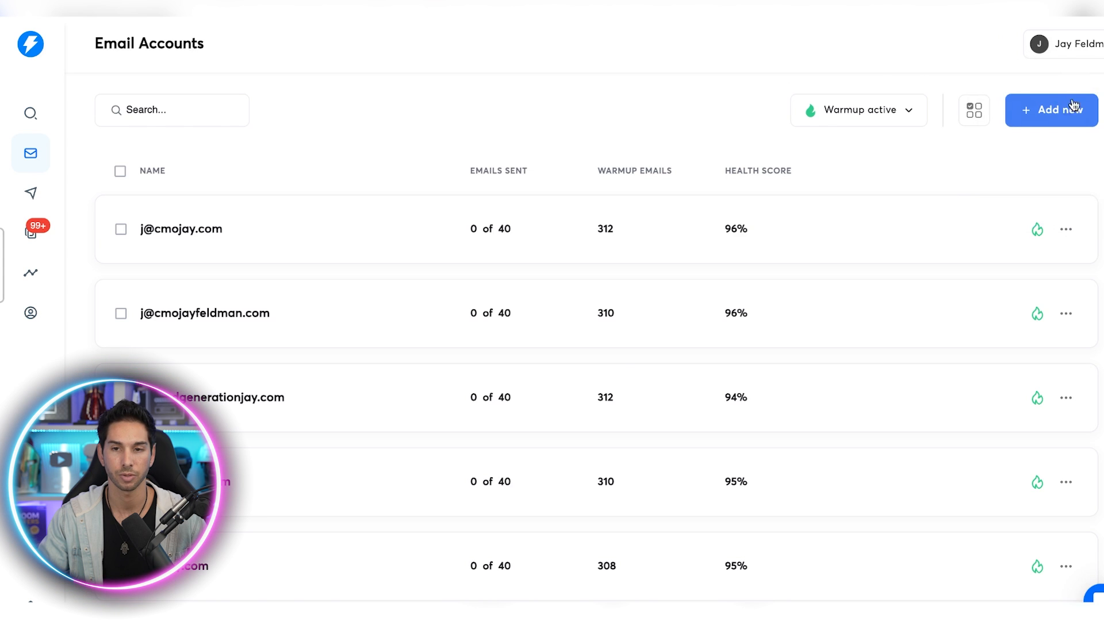
Add new IMAP/SMTP accounts in Instantly by bulk-importing the exported mailbox CSV with mapped fields
left_click(1050, 110)
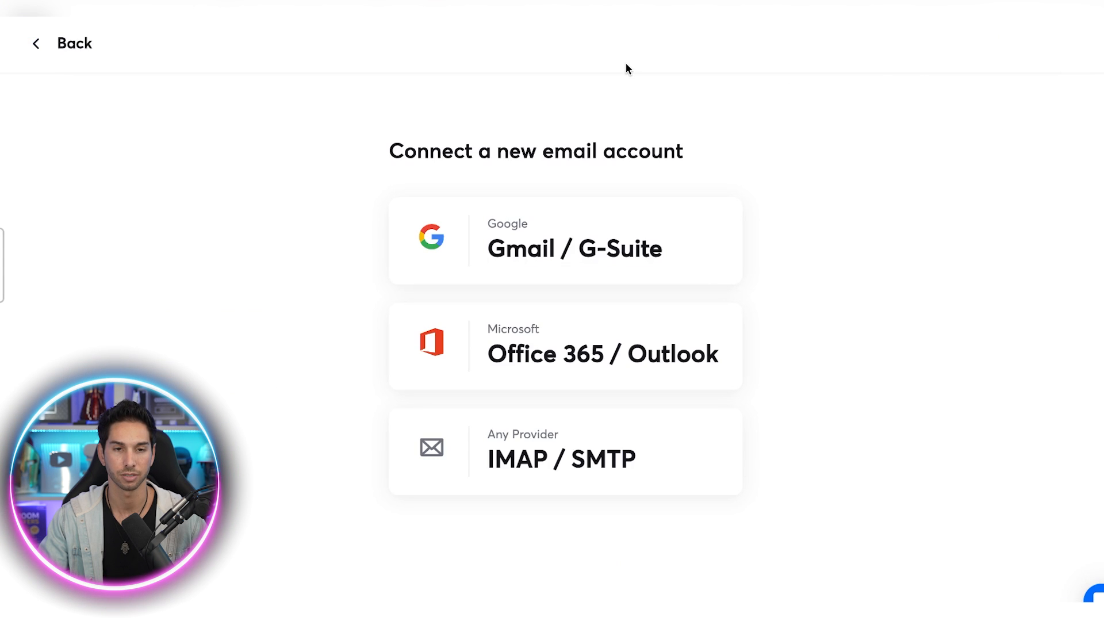
mouse_move(506, 455)
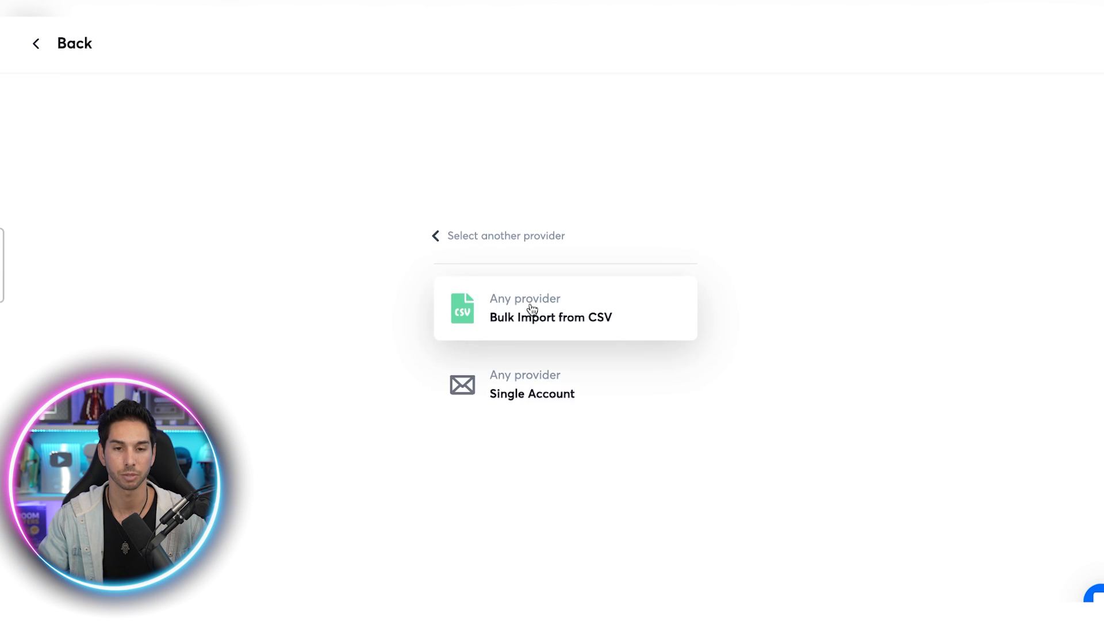
left_click(551, 308)
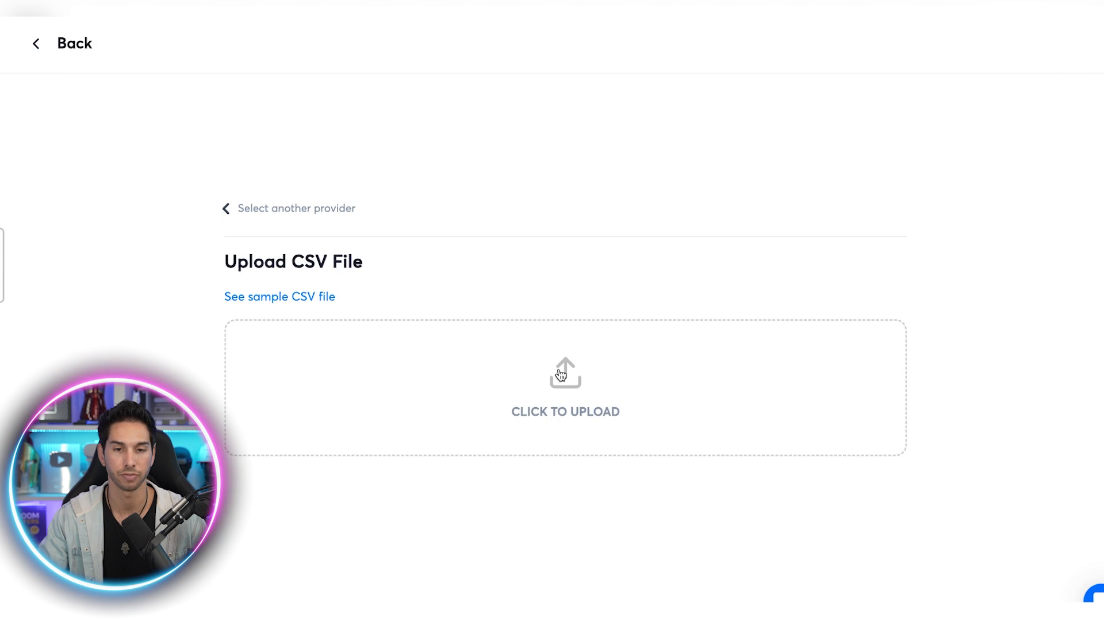
left_click(565, 386)
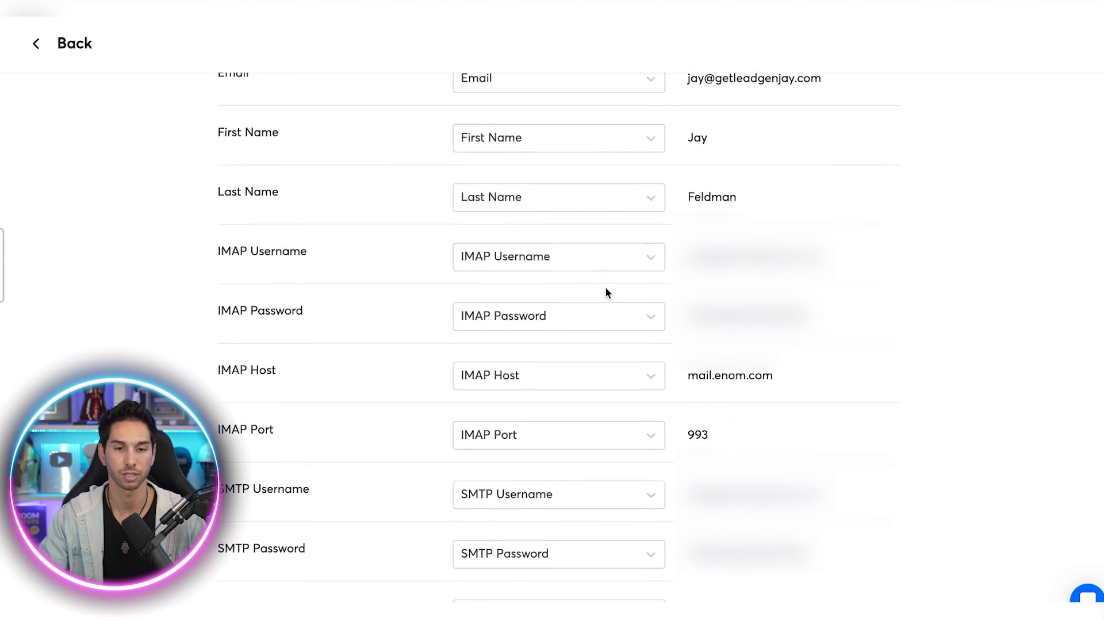
scroll("down", 3)
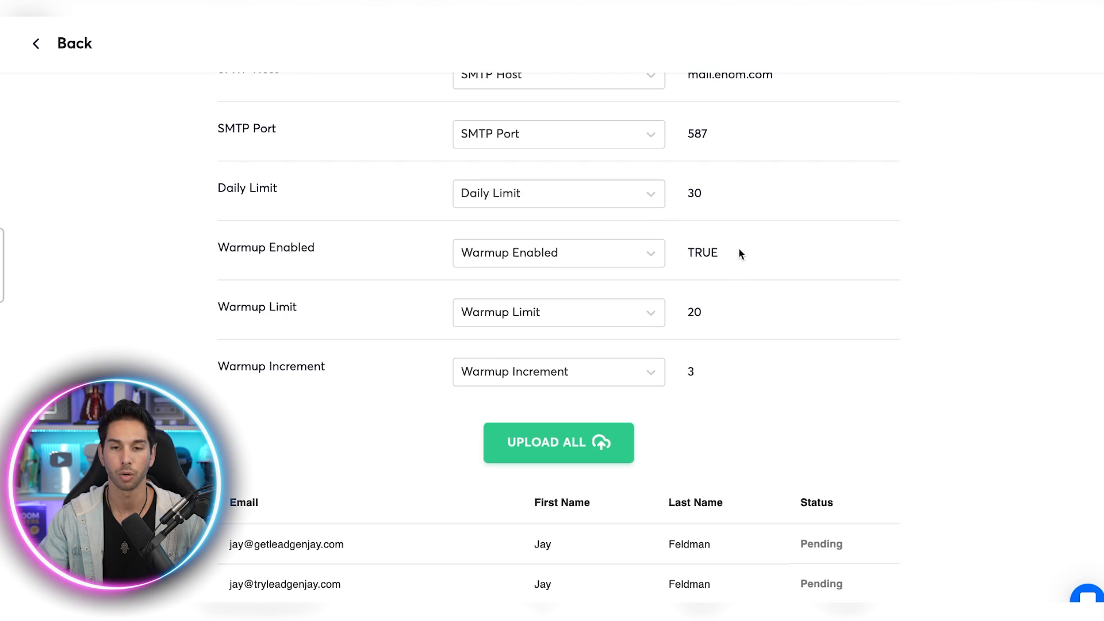
double_click(295, 365)
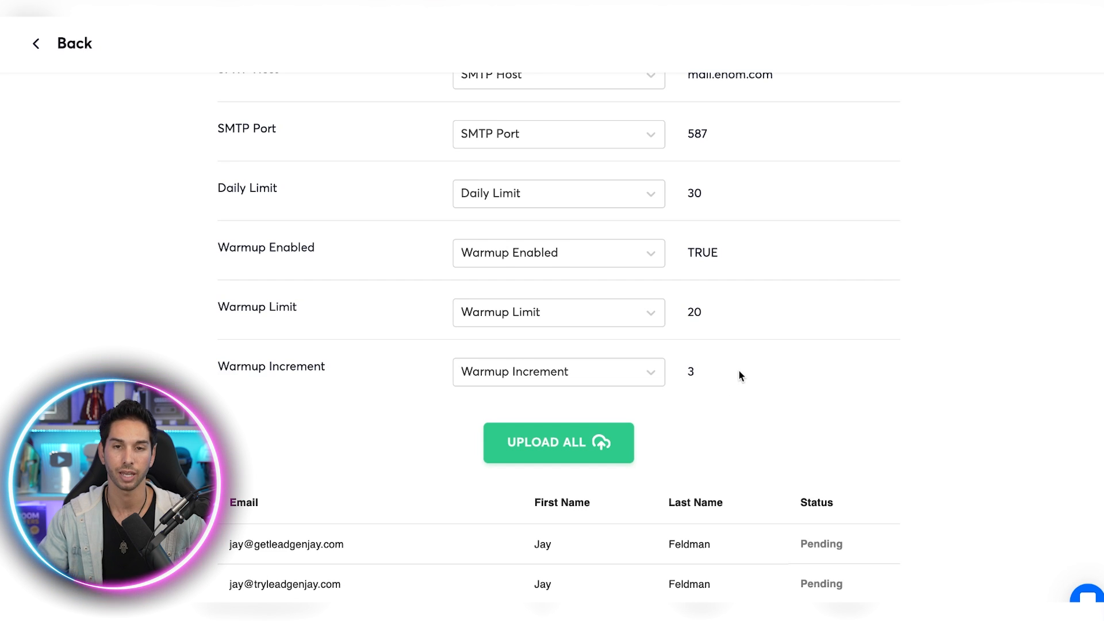
mouse_move(679, 361)
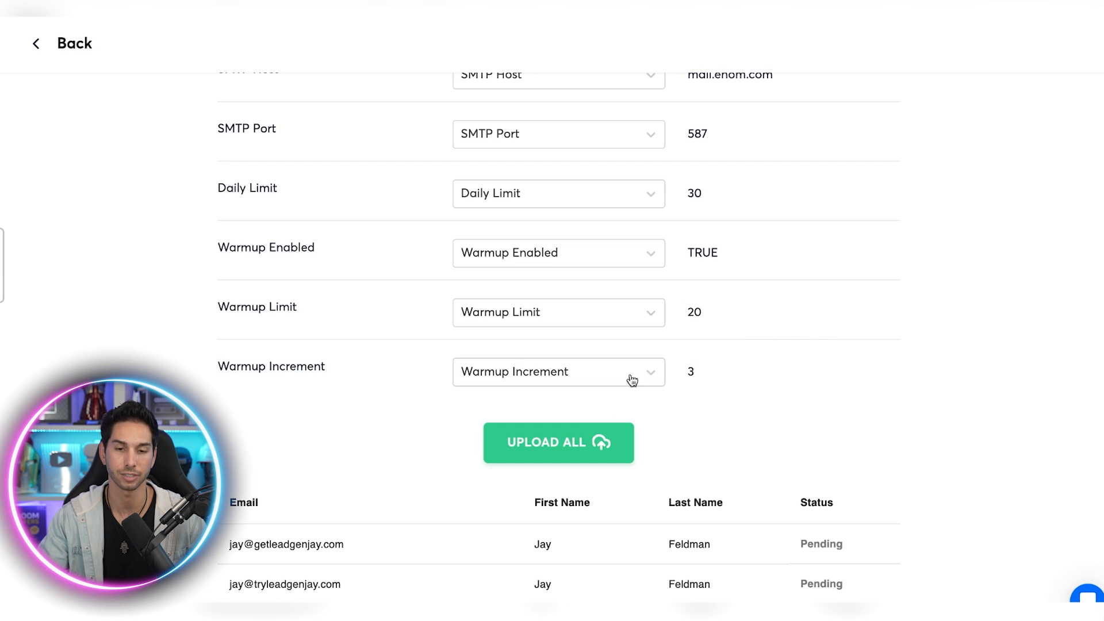
left_click(558, 442)
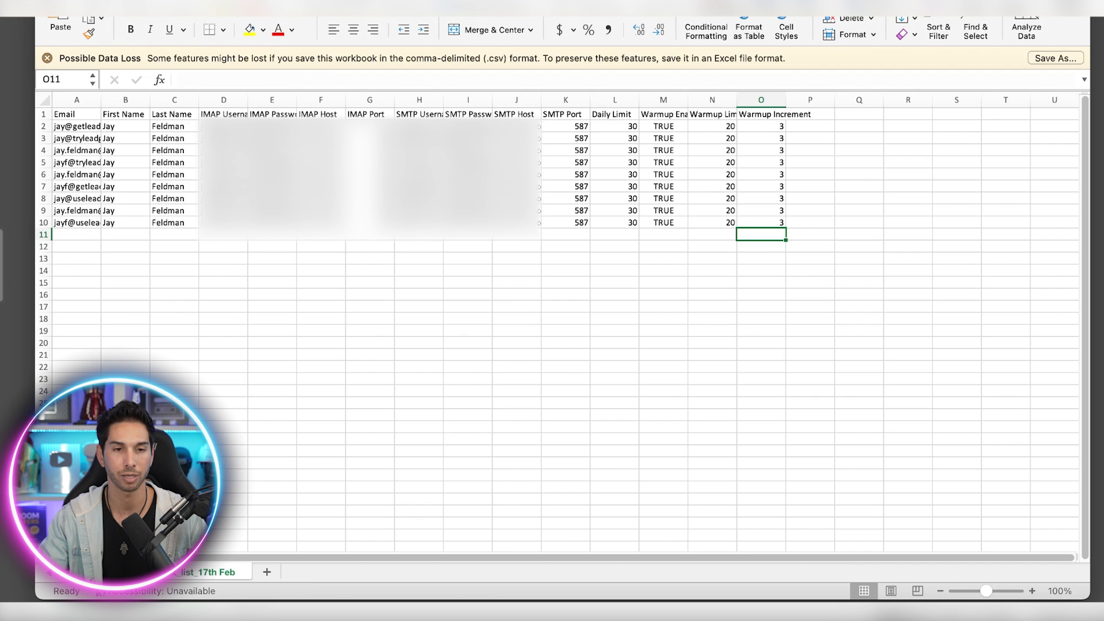
Set Warmup Increment in column O to 3 for rows 2-10 of the CSV
left_click(223, 126)
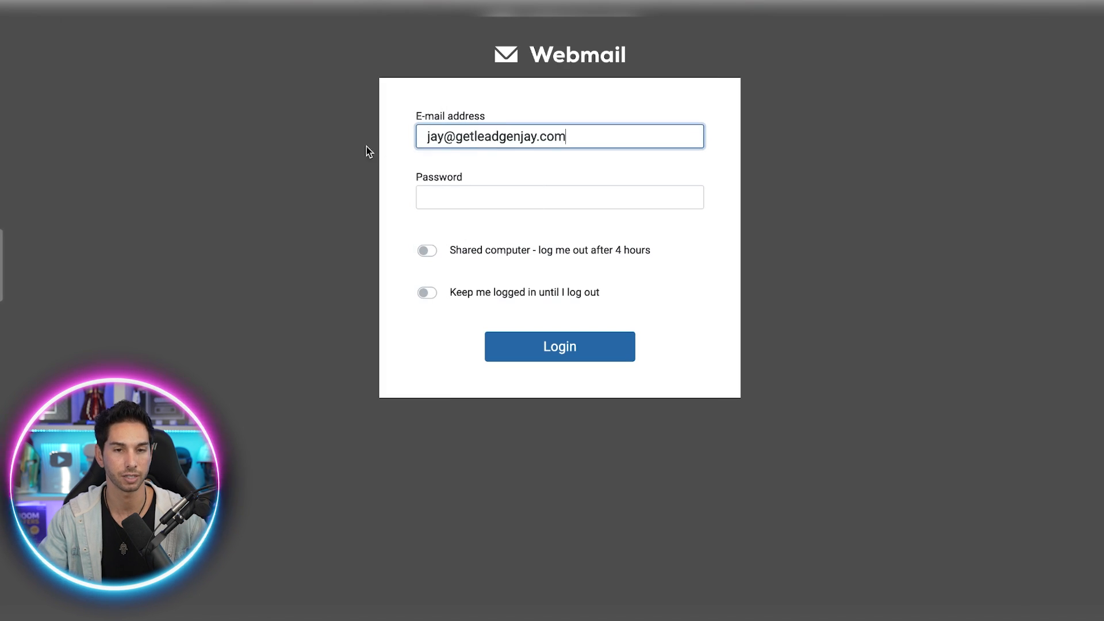
Log in to the new mailbox and view Mail Forwarding in the webmail settings
left_click(559, 347)
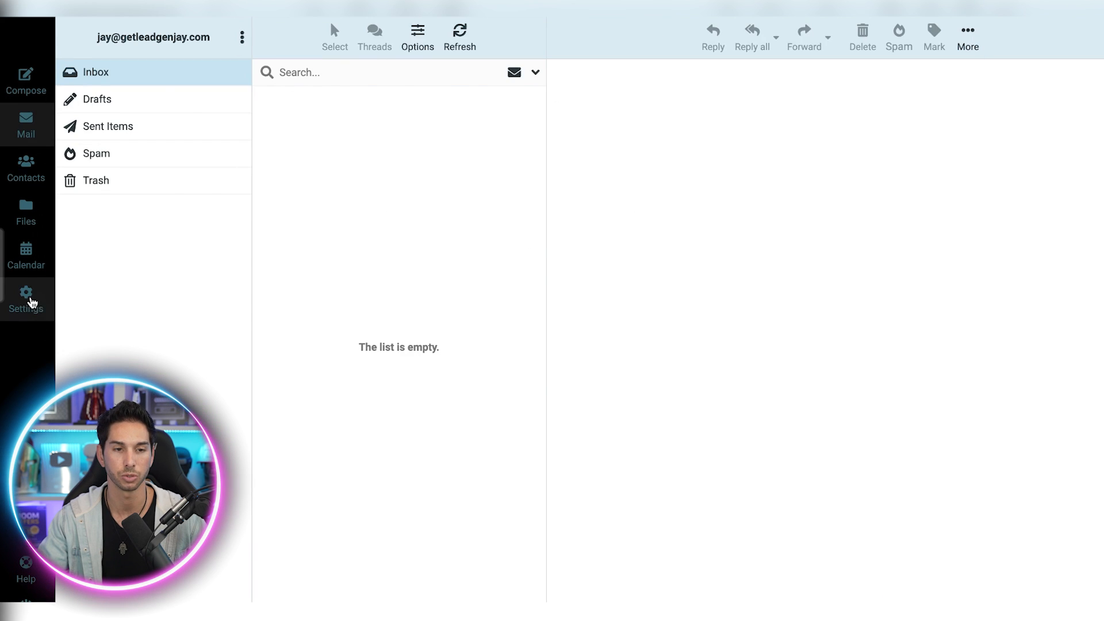
left_click(27, 299)
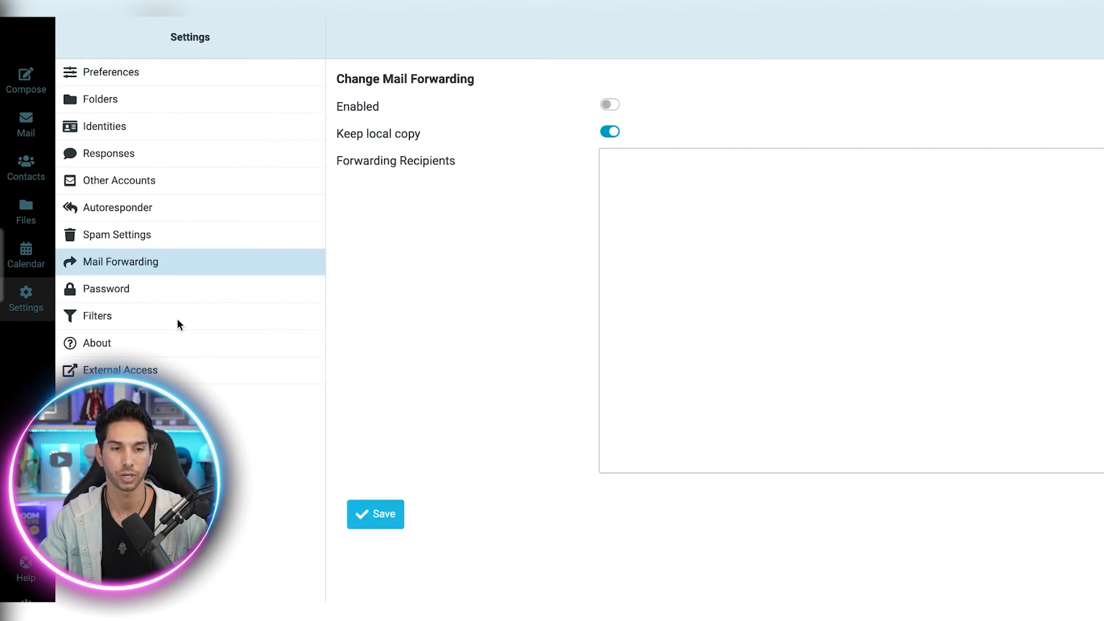
left_click(610, 104)
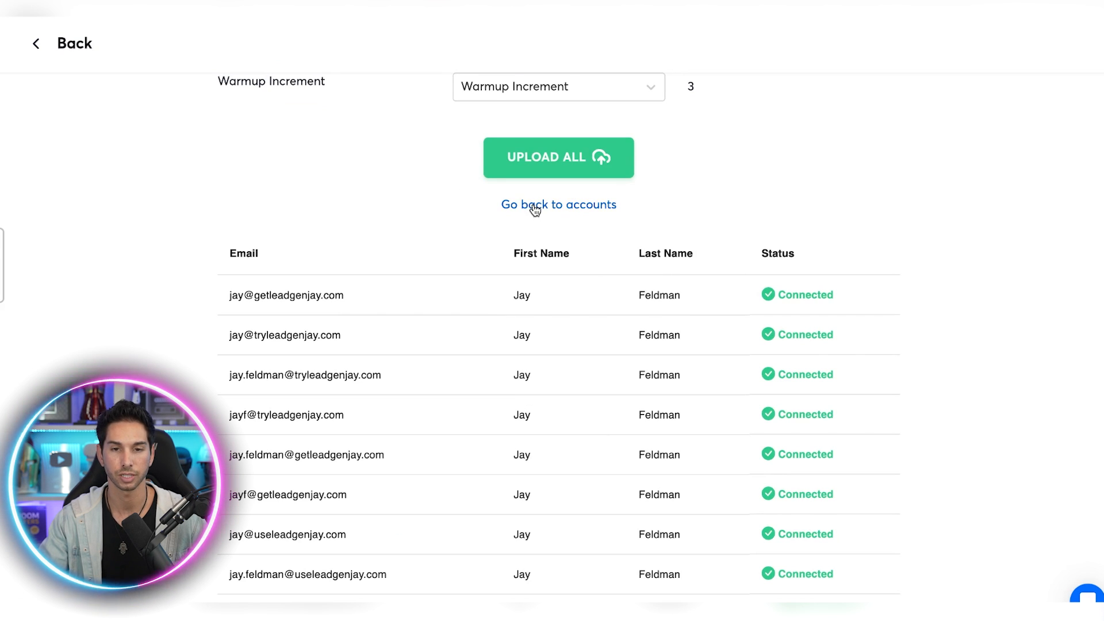
With every account showing Connected, go back to the Instantly email accounts list
left_click(558, 205)
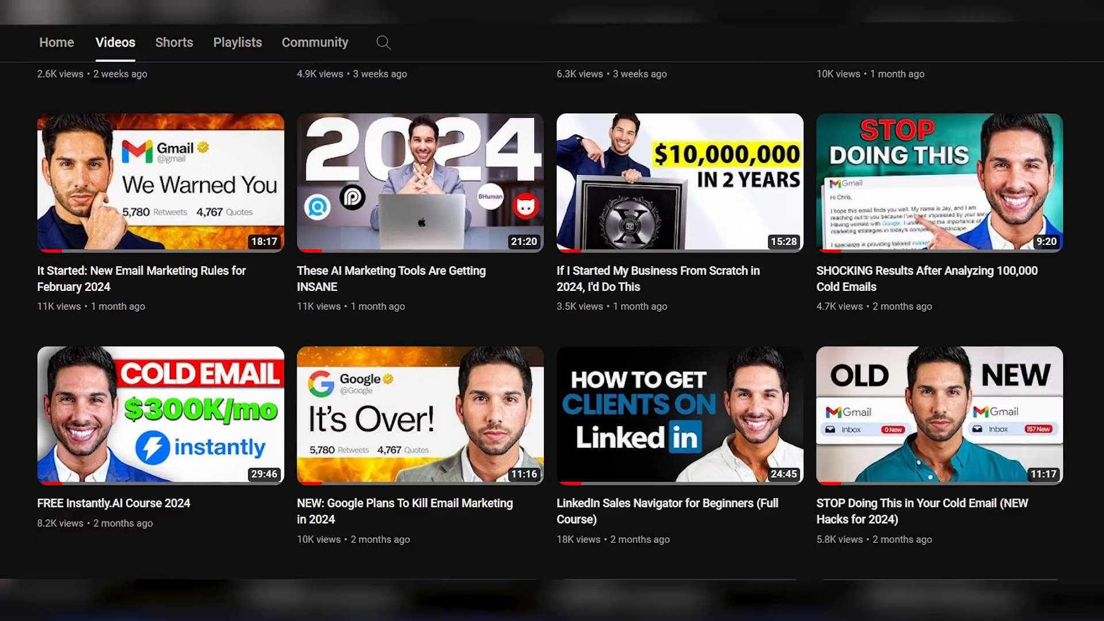
scroll("down", 3)
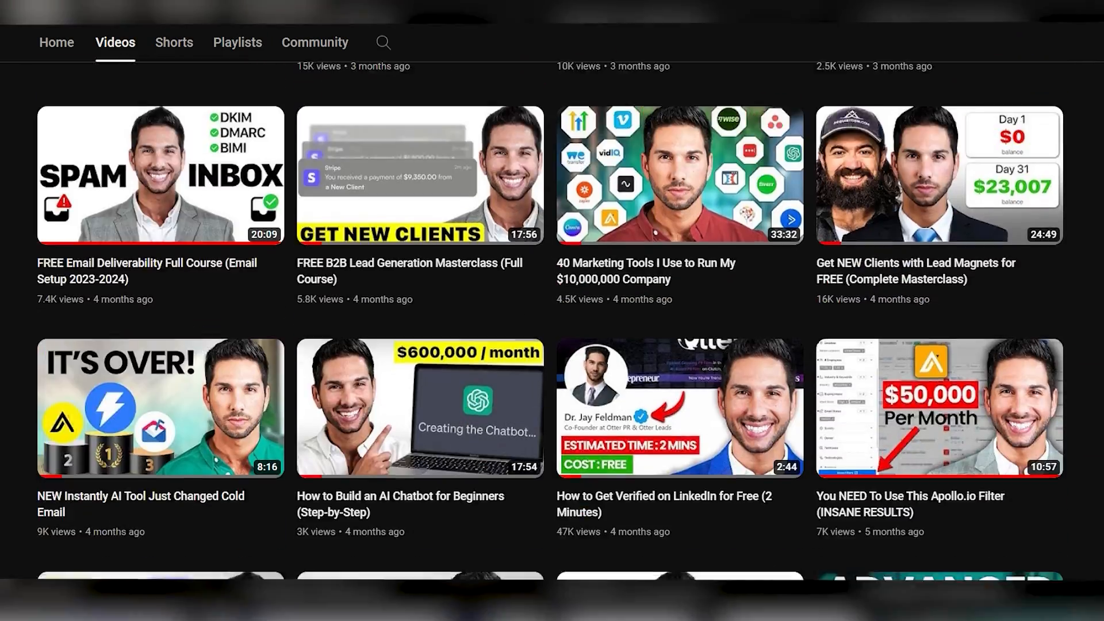